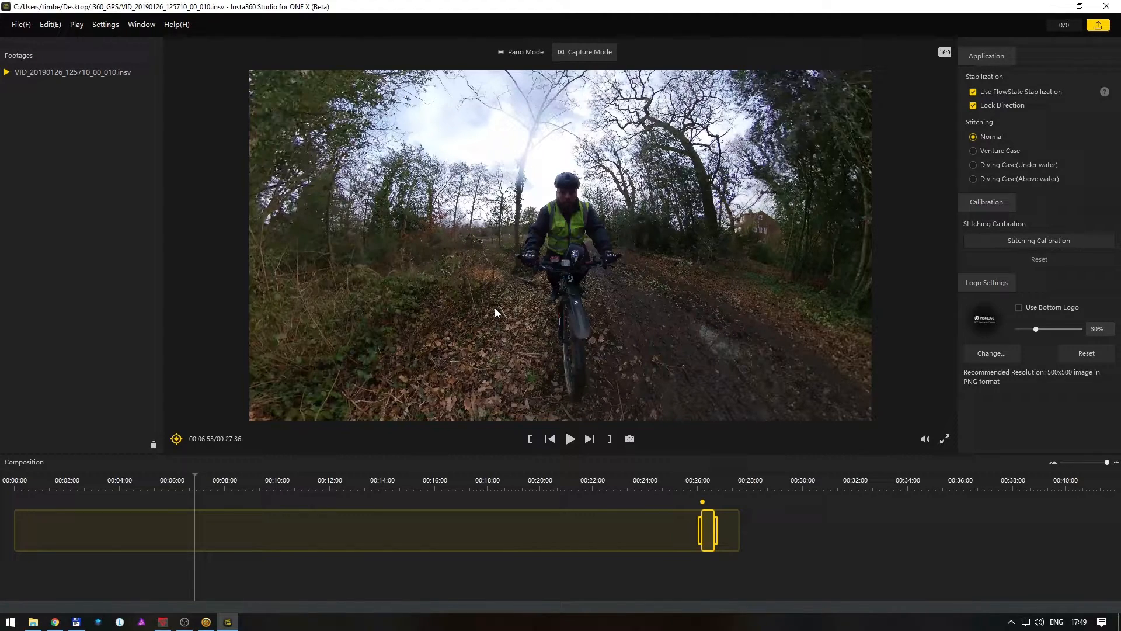
mouse_move(539, 373)
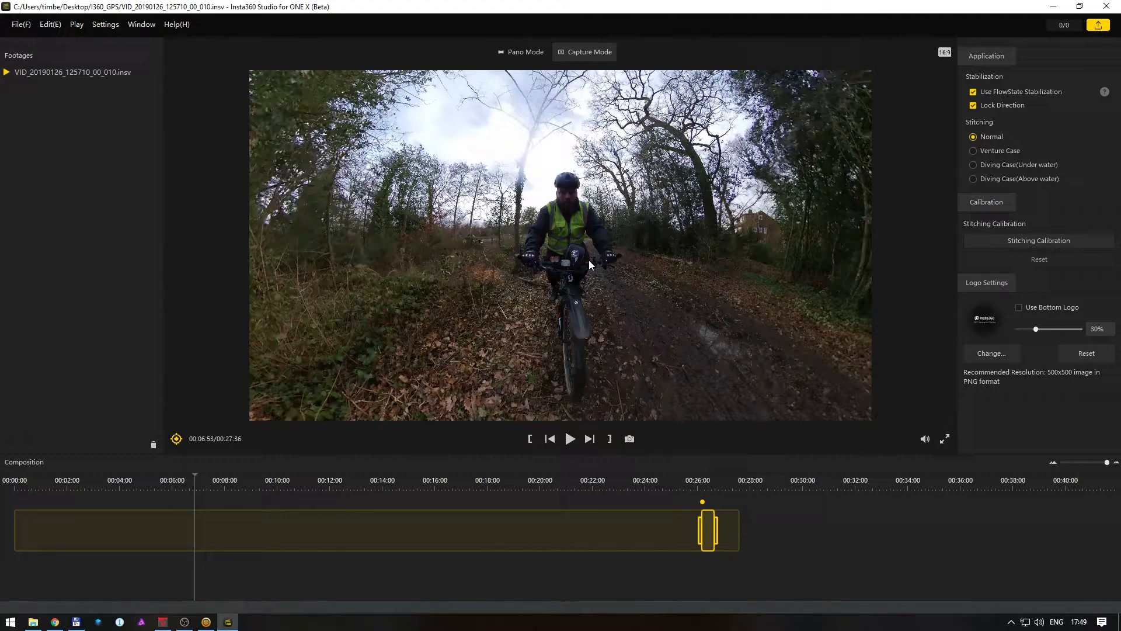
mouse_move(542, 491)
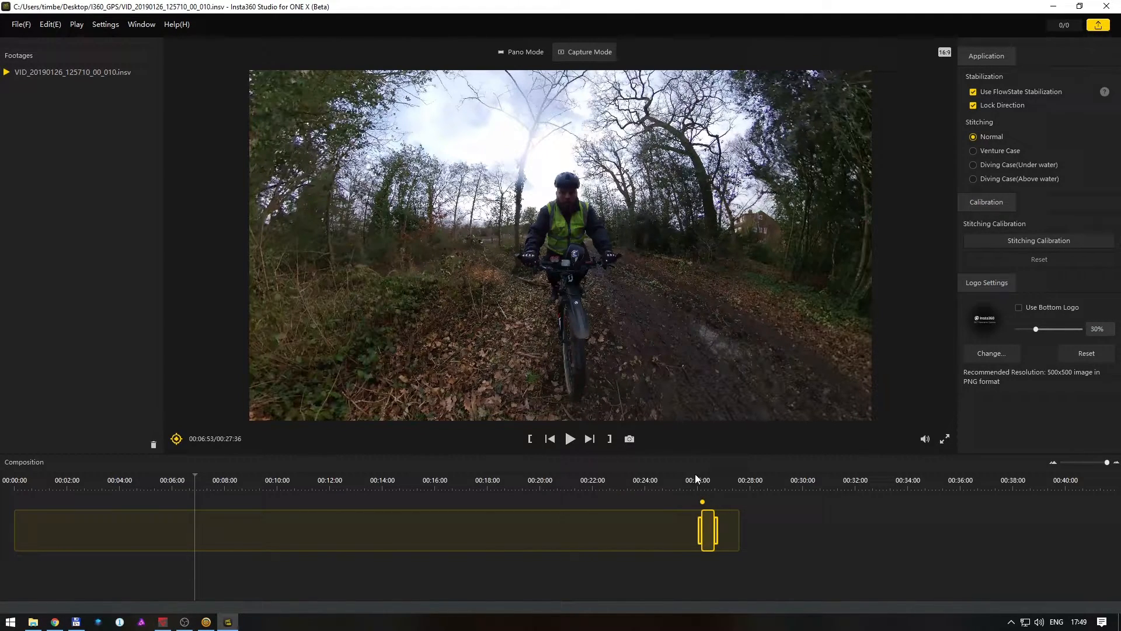
Jump the timeline to around 26 minutes into the footage.
left_click(702, 480)
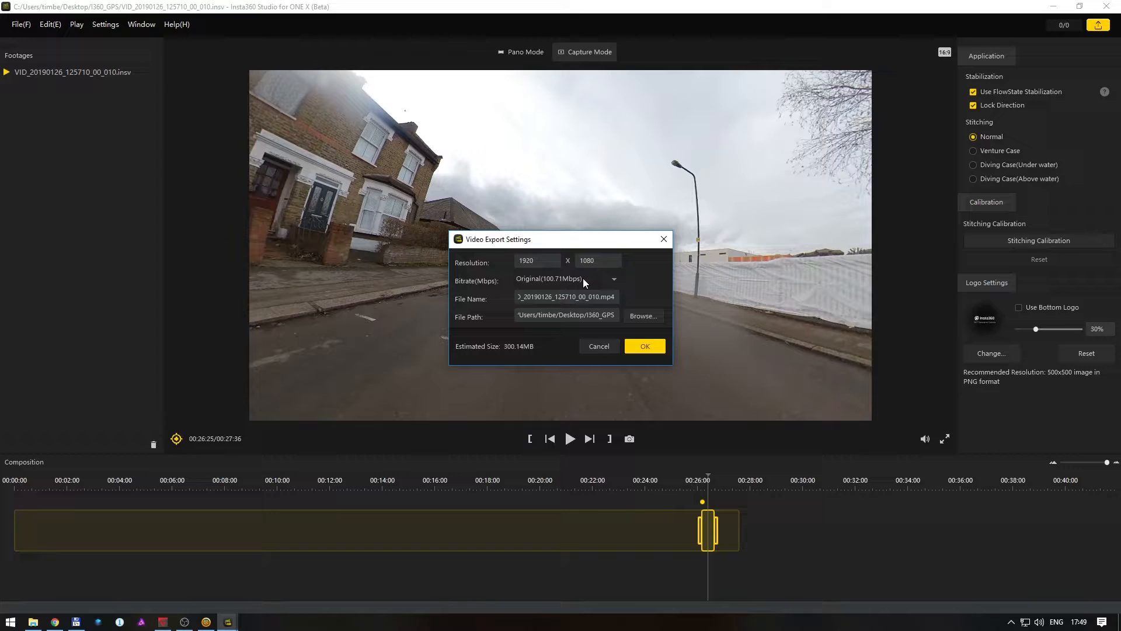
Choose Superb (150Mbps) from the Bitrate(Mbps) presets for the 1920x1080 export.
left_click(566, 278)
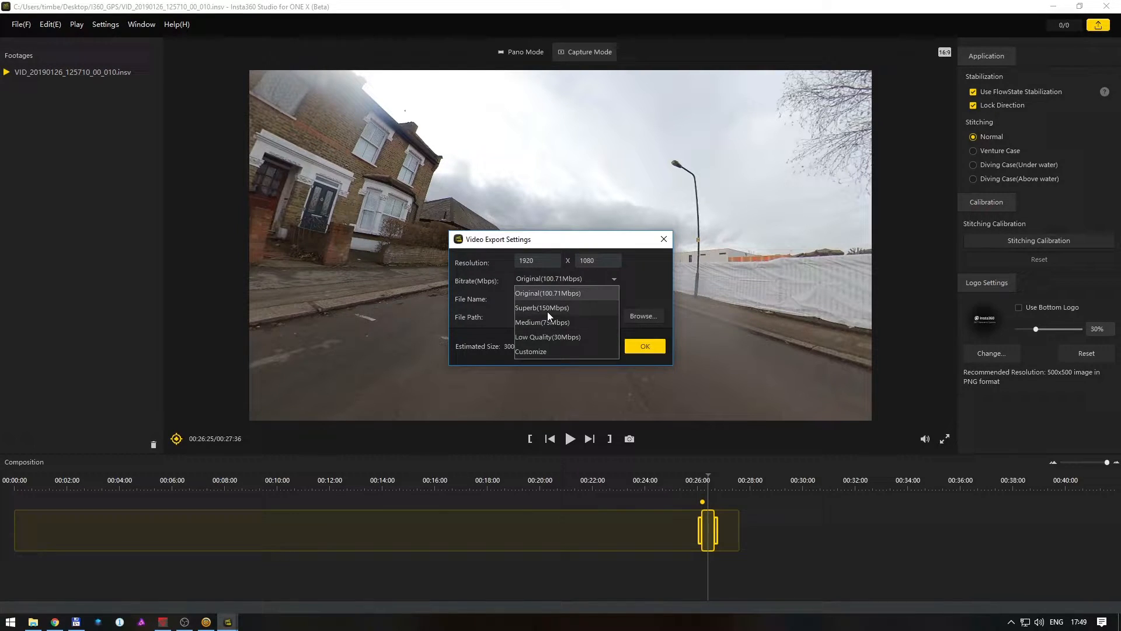
left_click(542, 308)
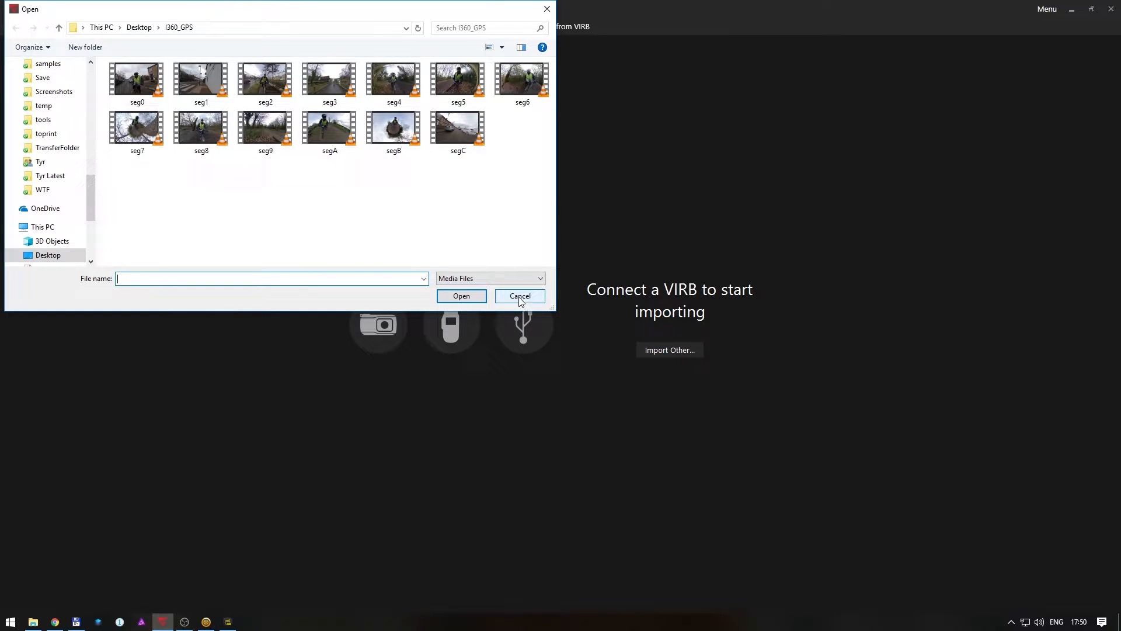
Open segC from i360_GPS and choose Import Only, skipping the Clip Library copy.
left_click(457, 129)
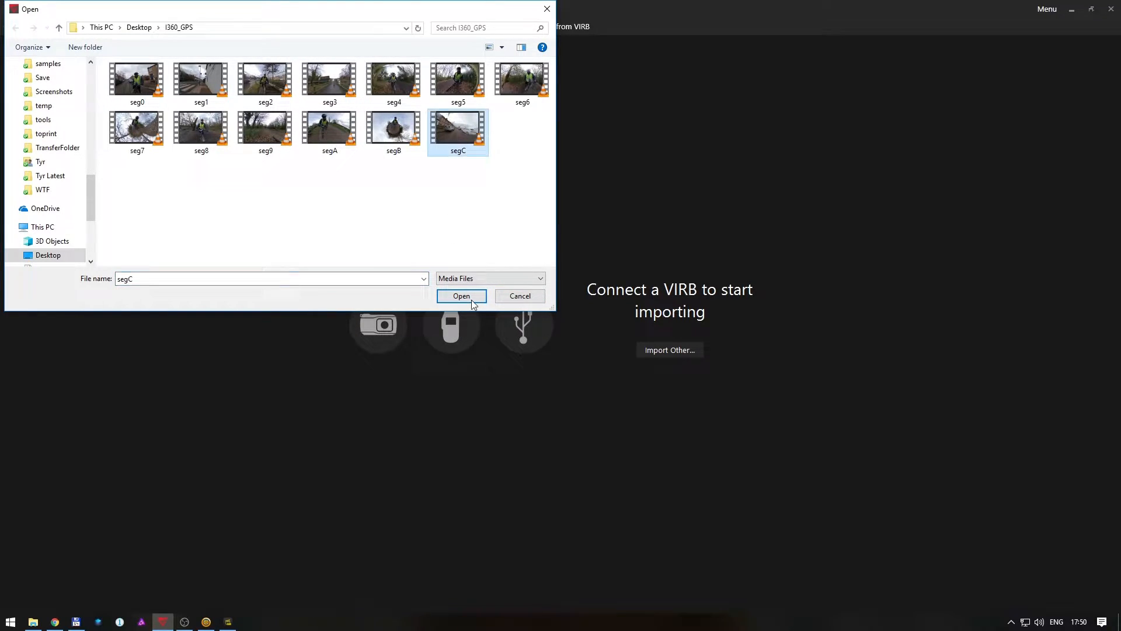
left_click(461, 296)
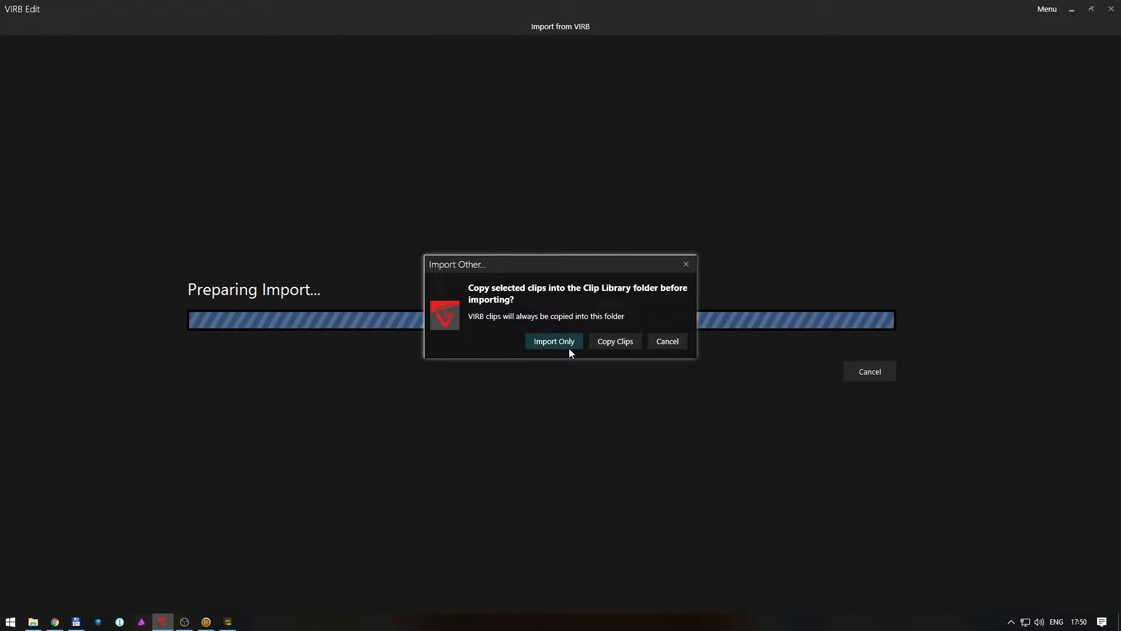
left_click(554, 341)
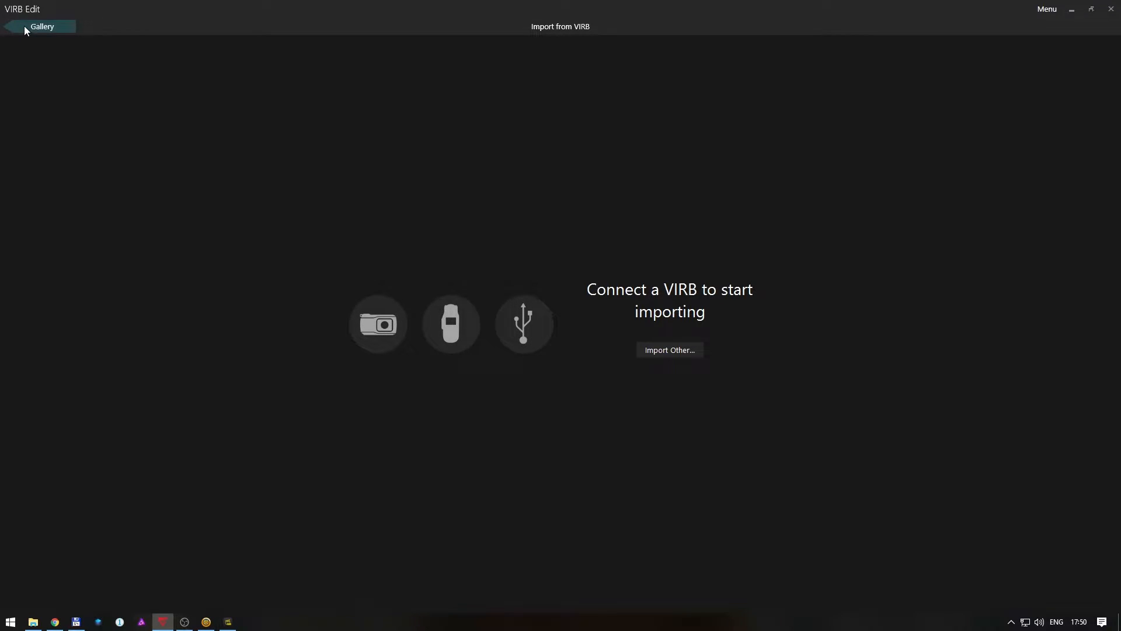
Return to the Gallery and cancel the prompt to delete segC.
left_click(41, 26)
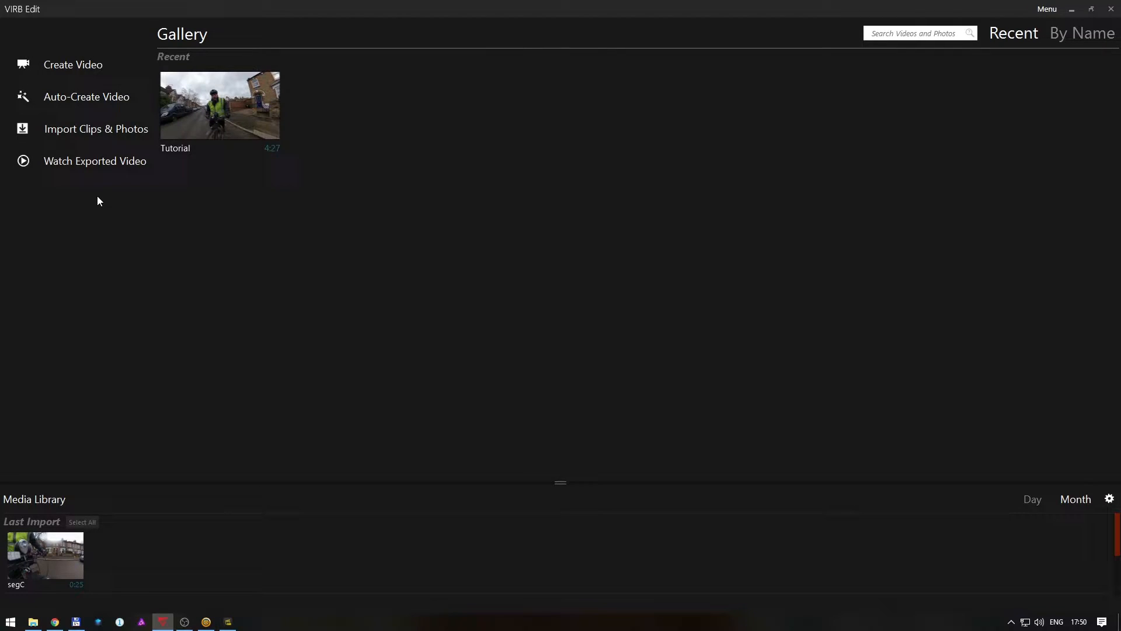
mouse_move(219, 102)
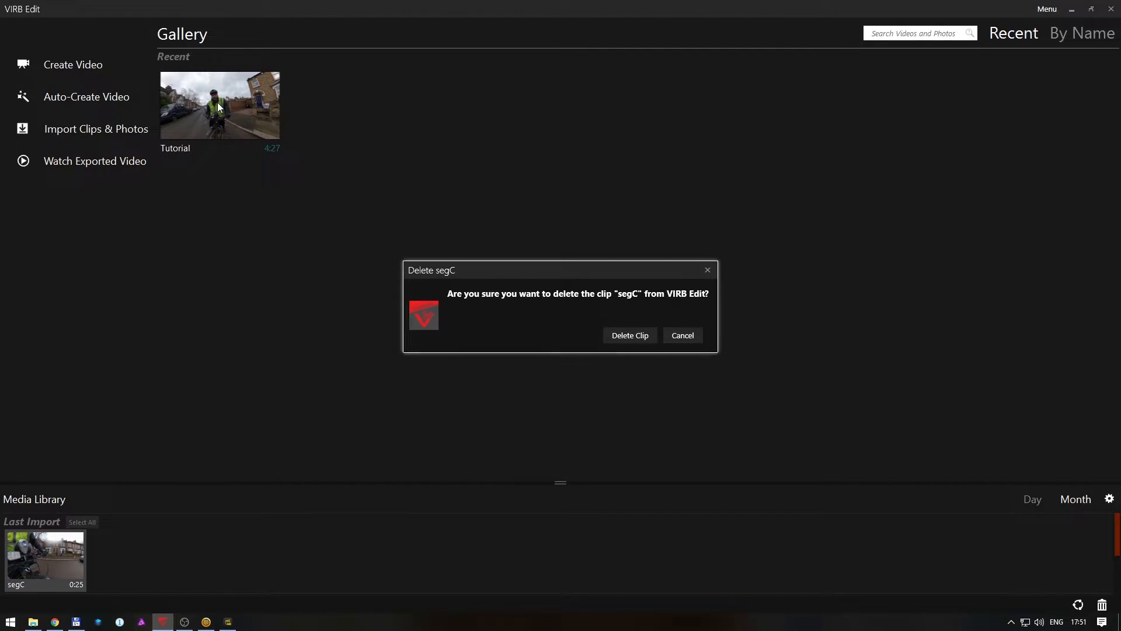
left_click(630, 335)
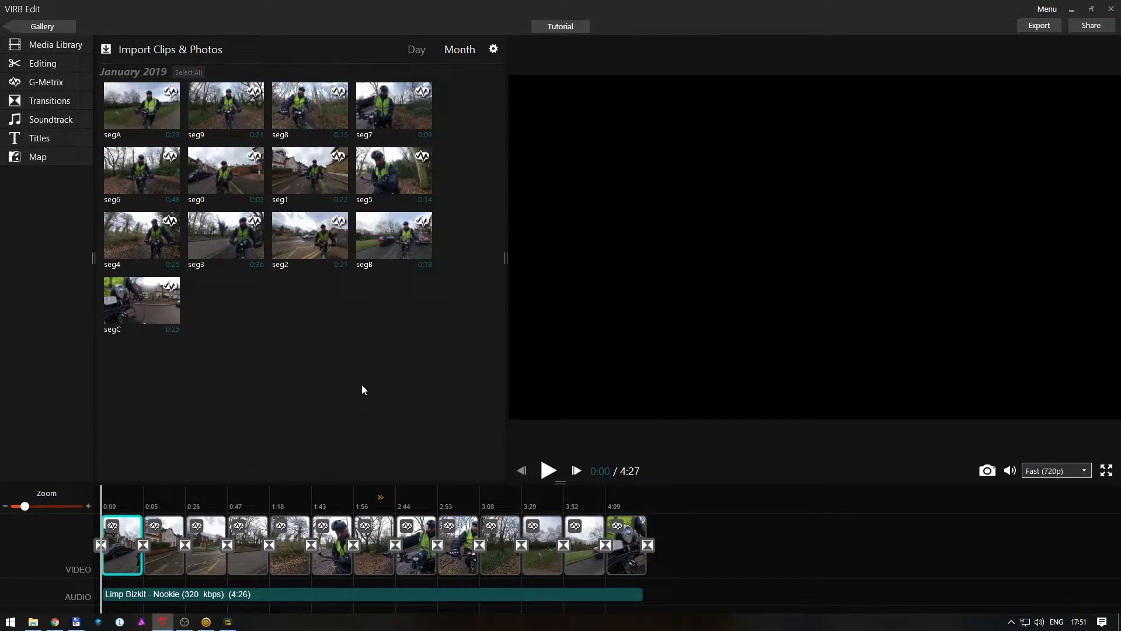
Select the second clip and review its G-Metrix data types, choosing Calculated 3D Speed.
left_click(115, 507)
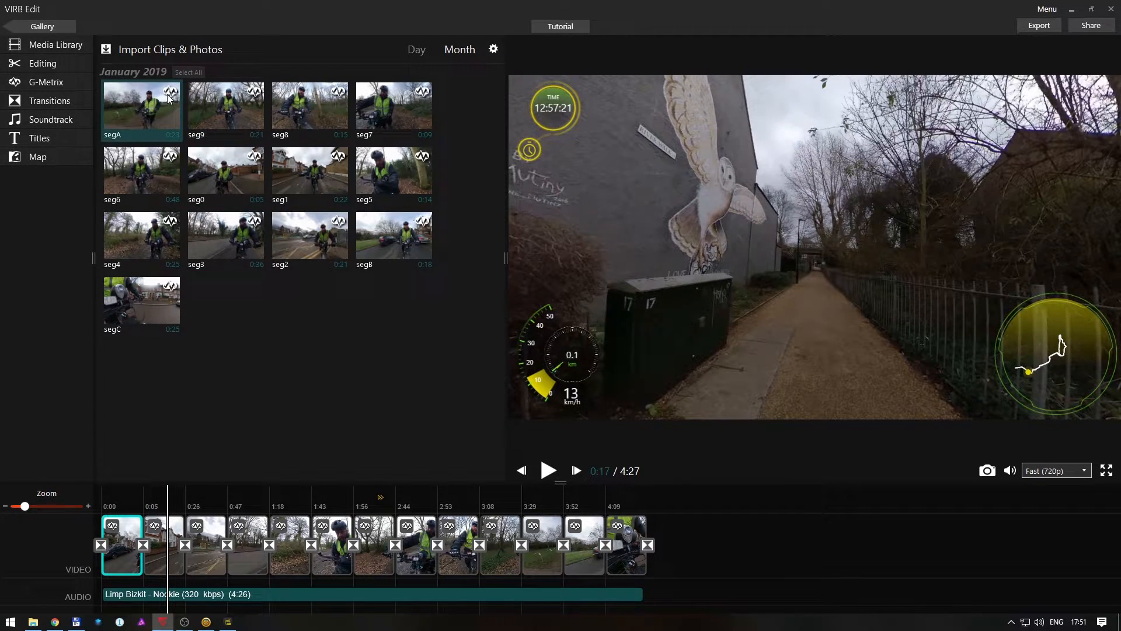
left_click(46, 82)
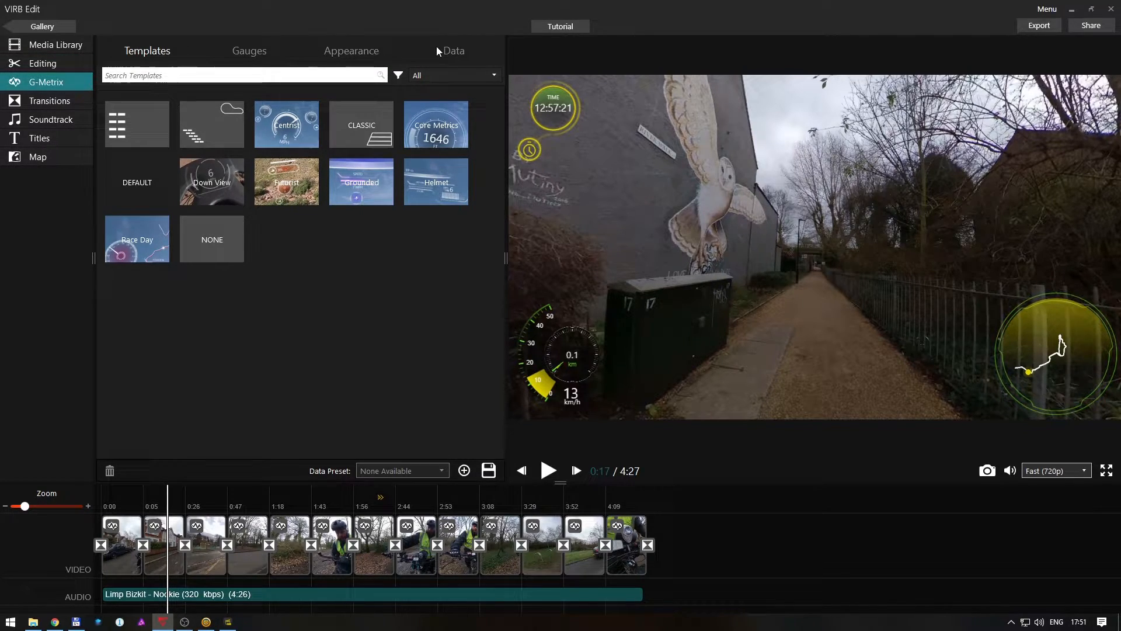
left_click(453, 51)
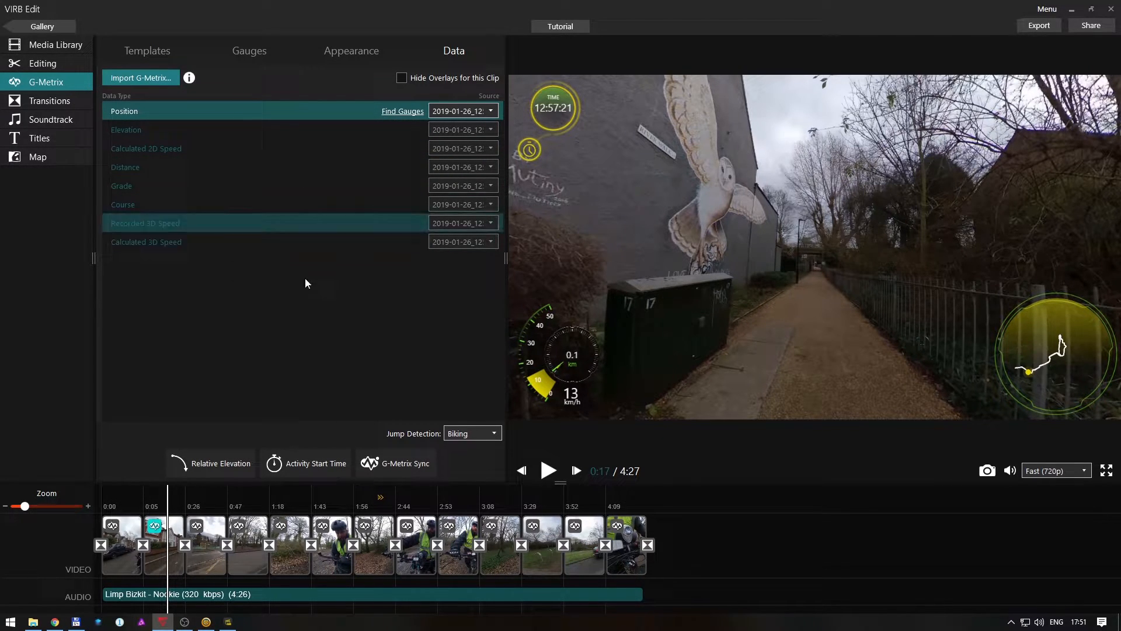
left_click(154, 526)
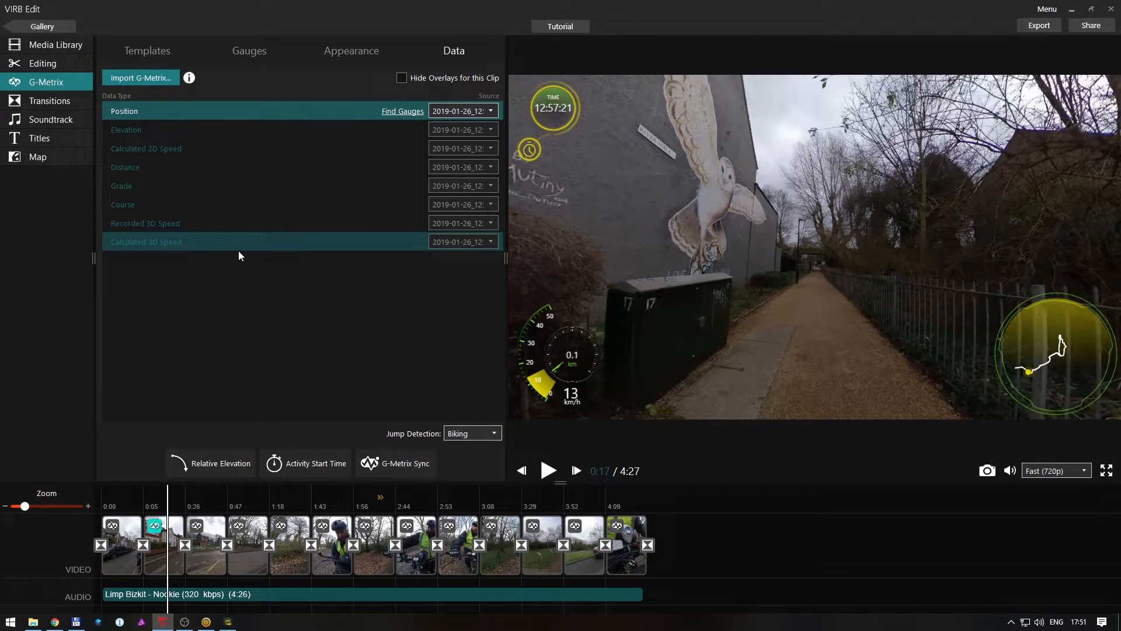
mouse_move(222, 244)
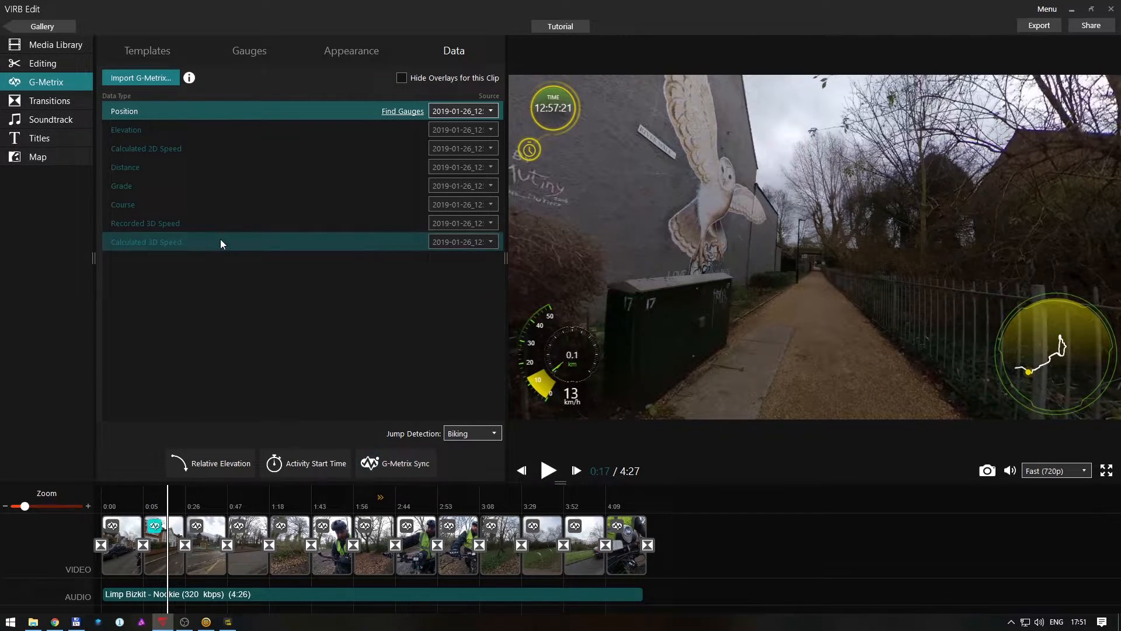
left_click(141, 78)
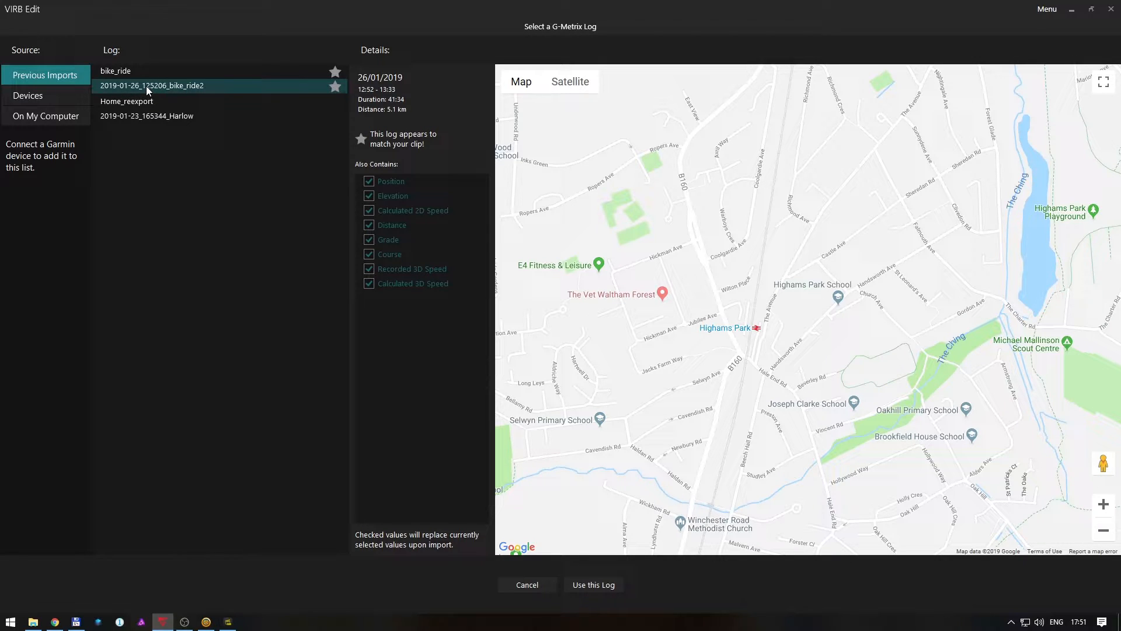
Load 2019-01-26_125206_bike_ride.gpx, cancel it for lacking ride data, and switch to BaseCamp.
left_click(46, 116)
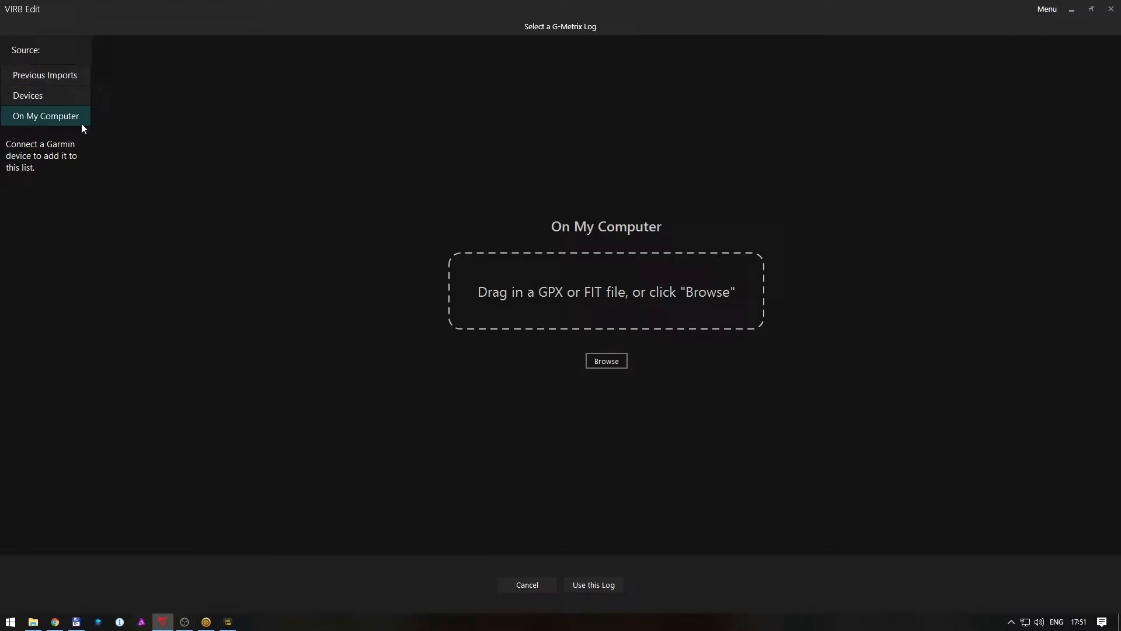
left_click(607, 361)
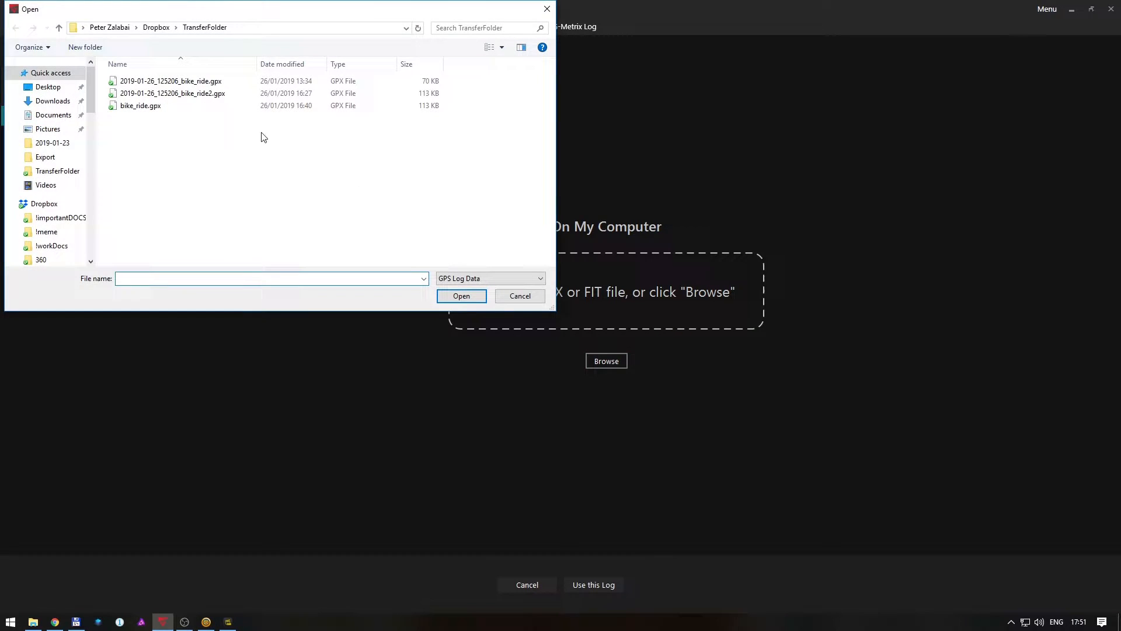
left_click(170, 80)
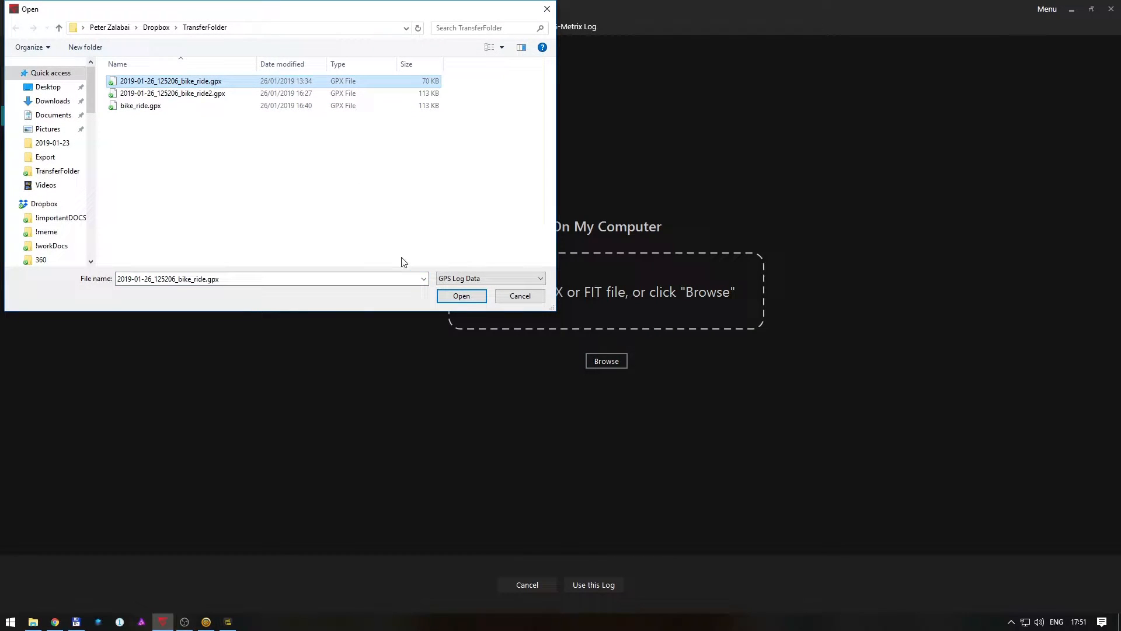
left_click(462, 295)
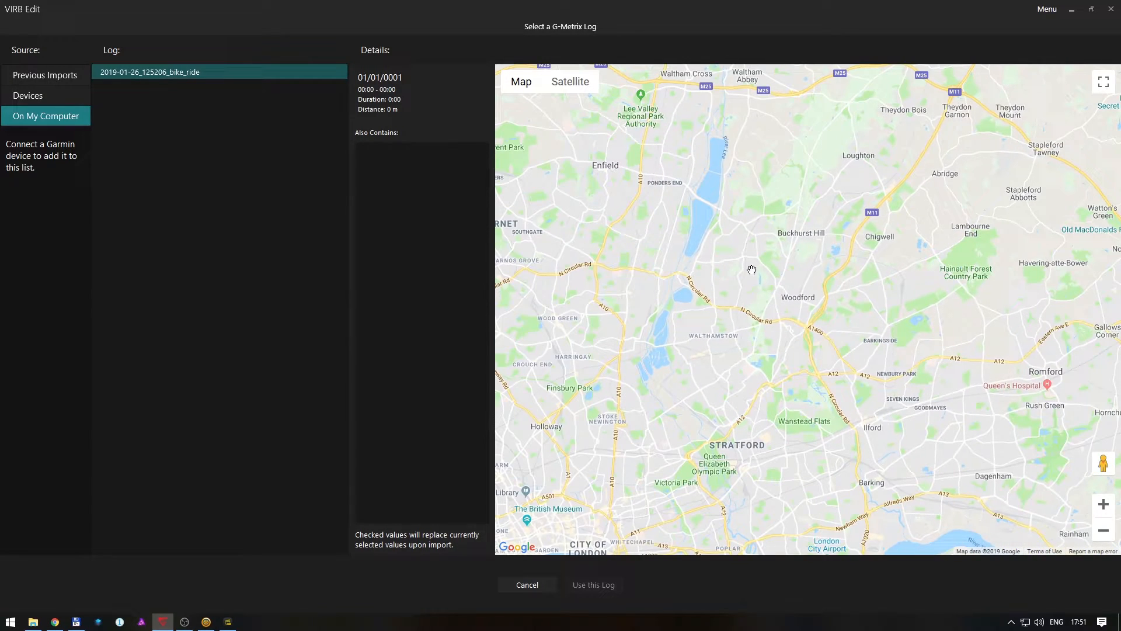
mouse_move(1038, 211)
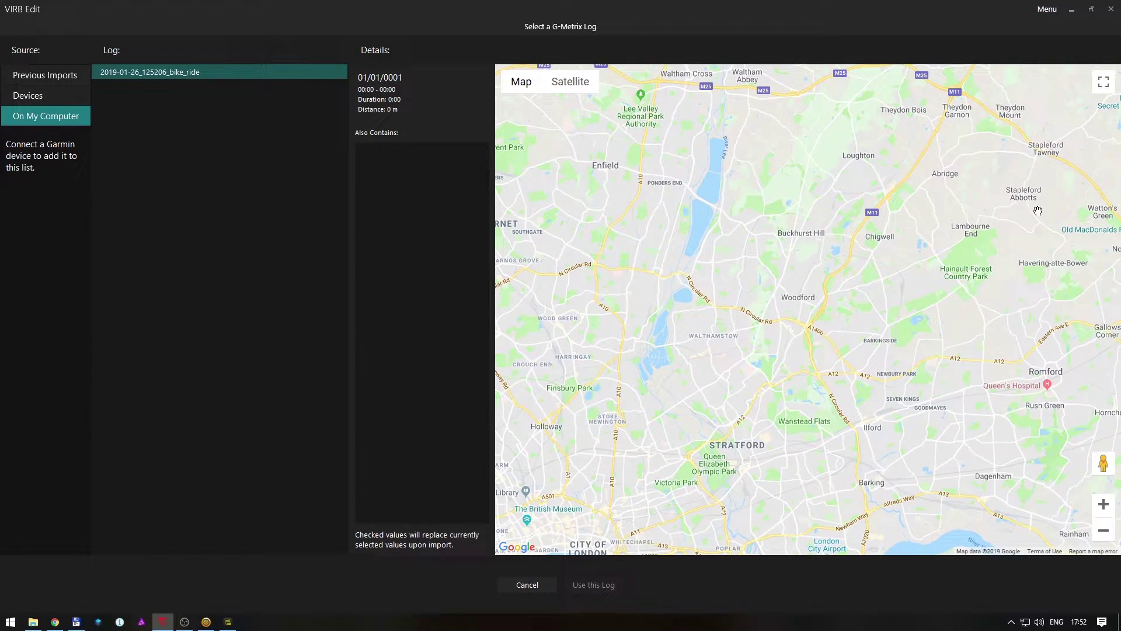
left_click(594, 585)
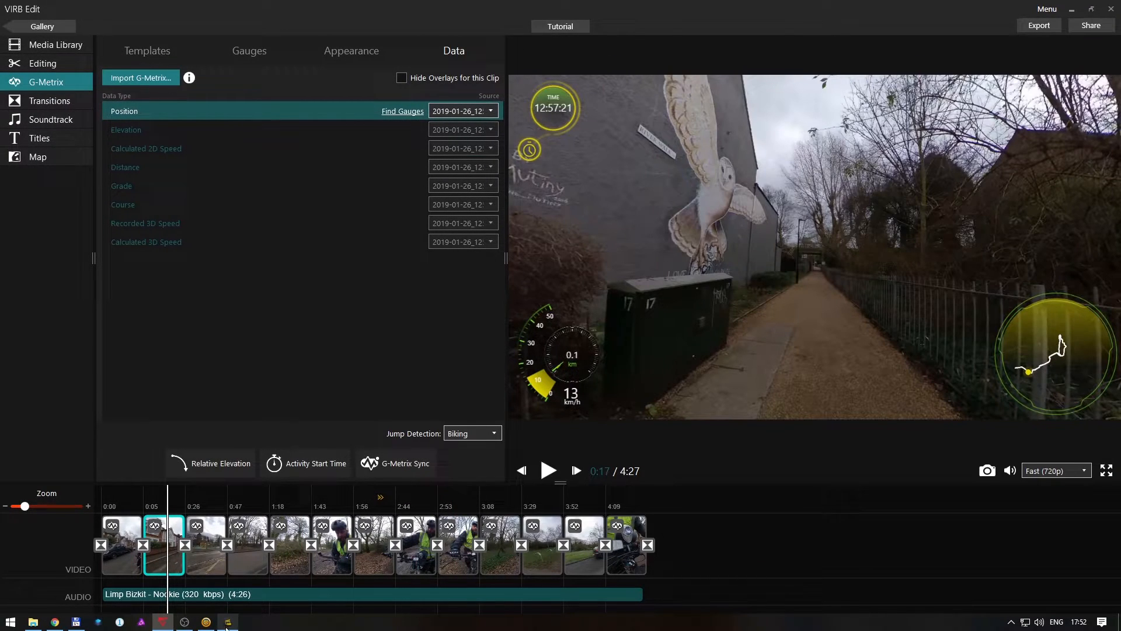
left_click(227, 622)
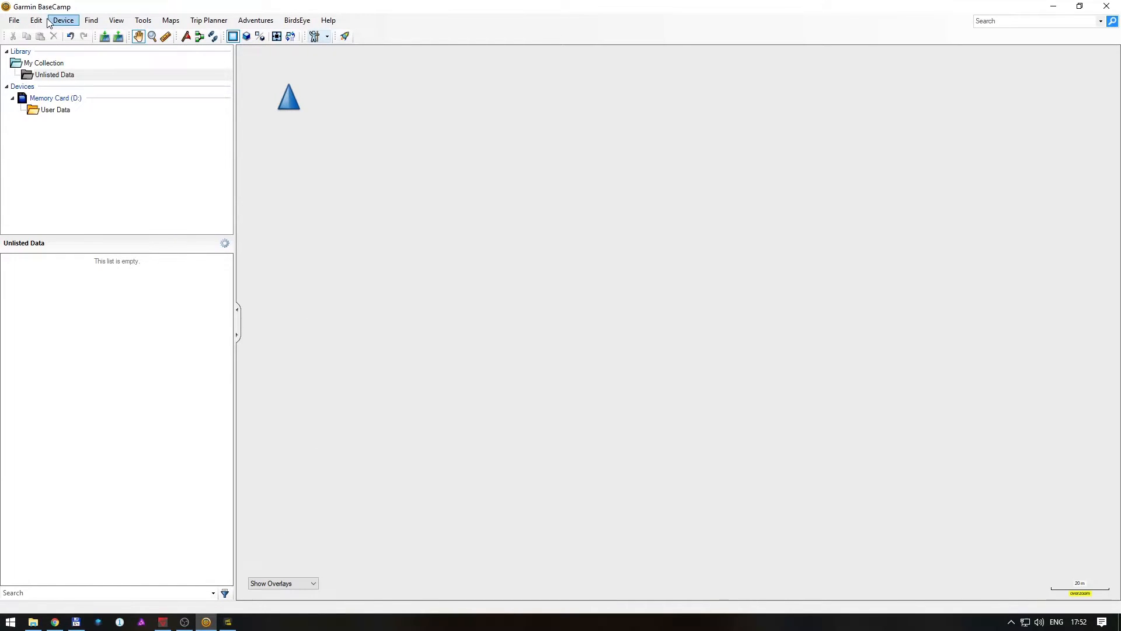
Select the bike_ride track in Unlisted Data and export it as bike_ride.gpx to TransferFolder.
left_click(10, 20)
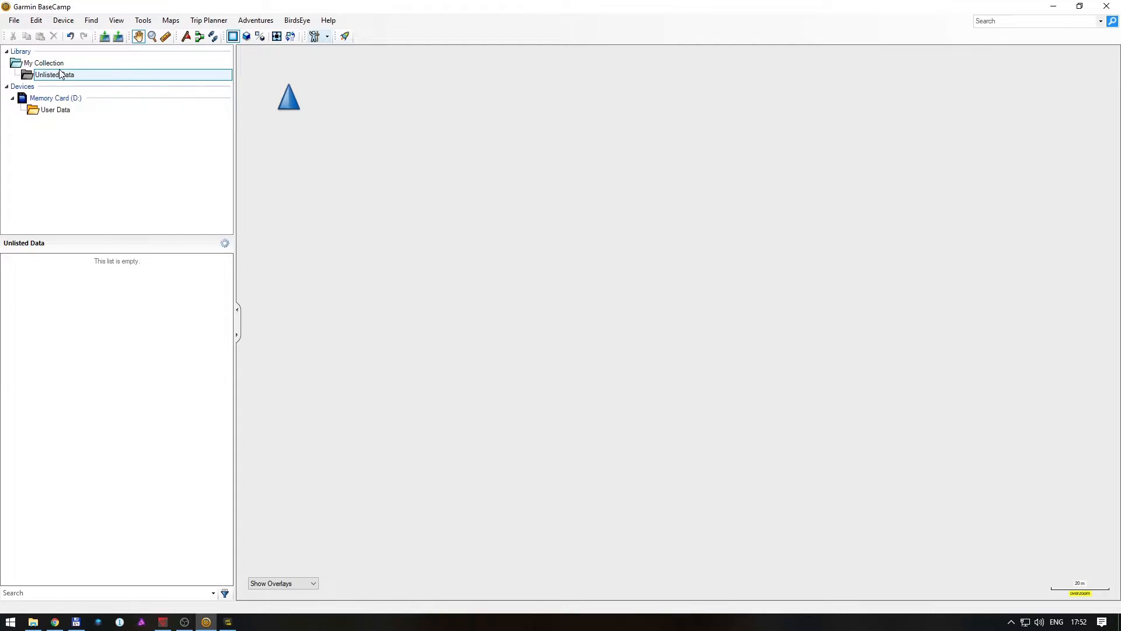
left_click(42, 63)
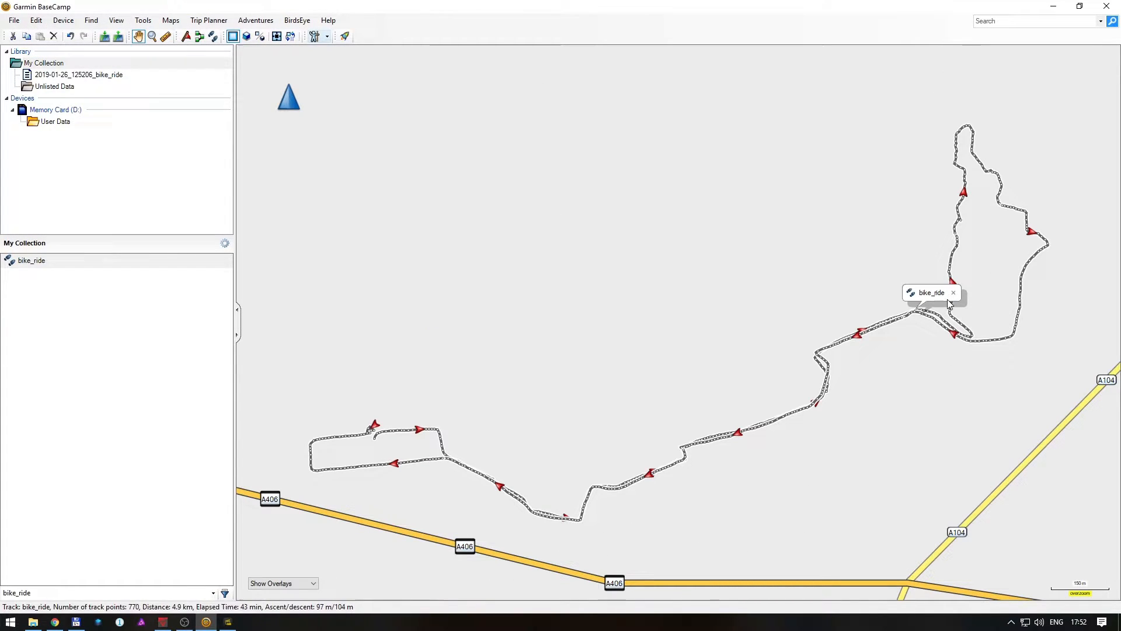
mouse_move(955, 224)
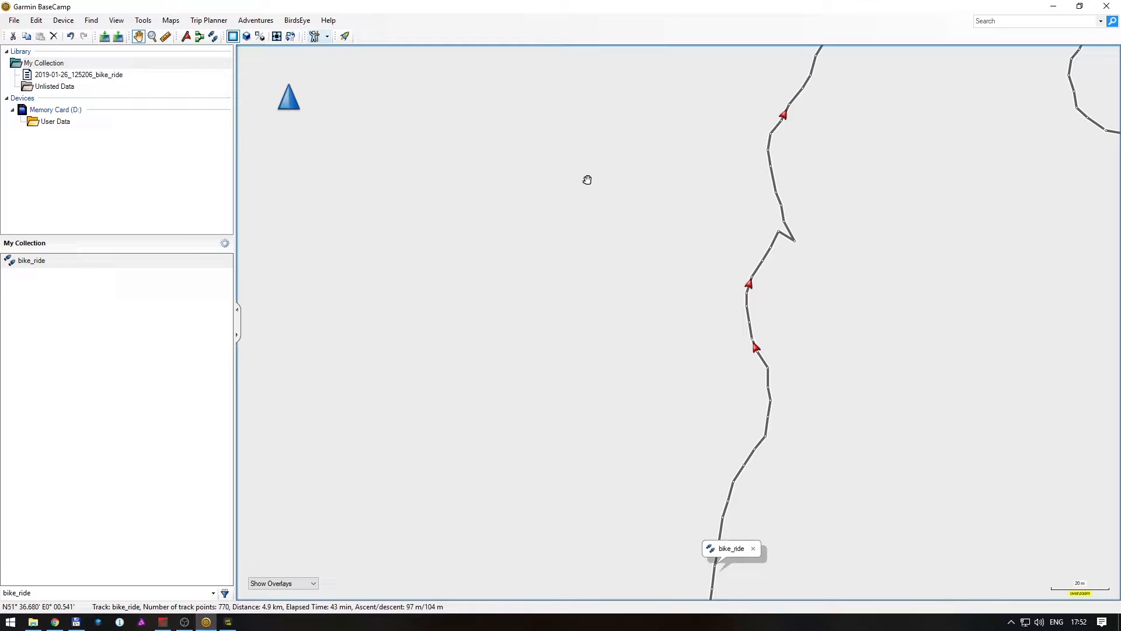
mouse_move(143, 20)
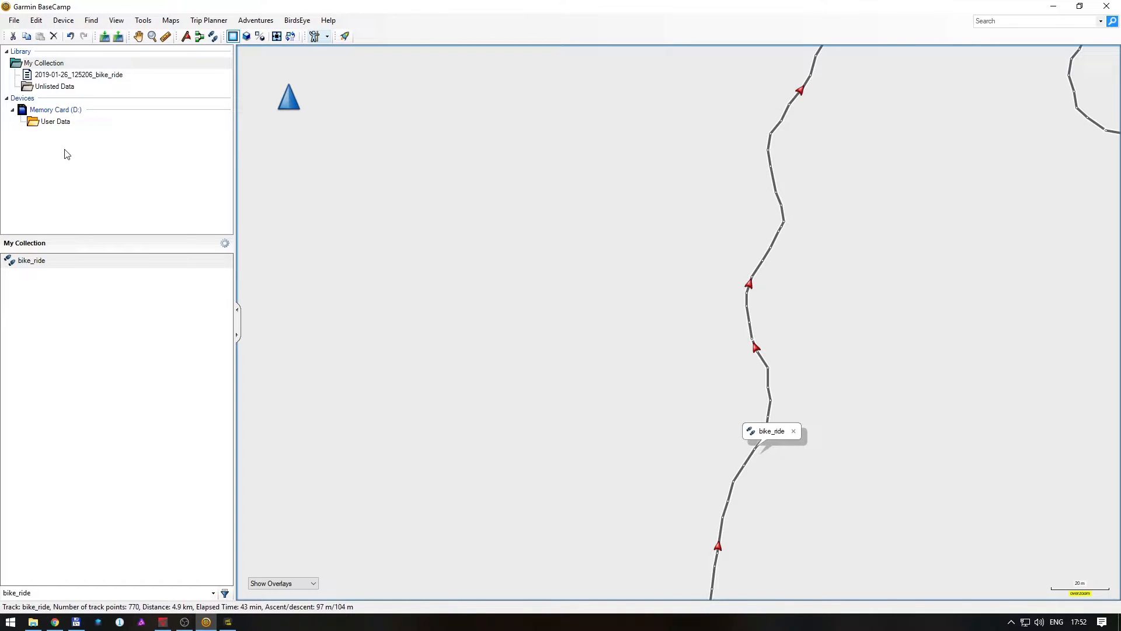
left_click(31, 260)
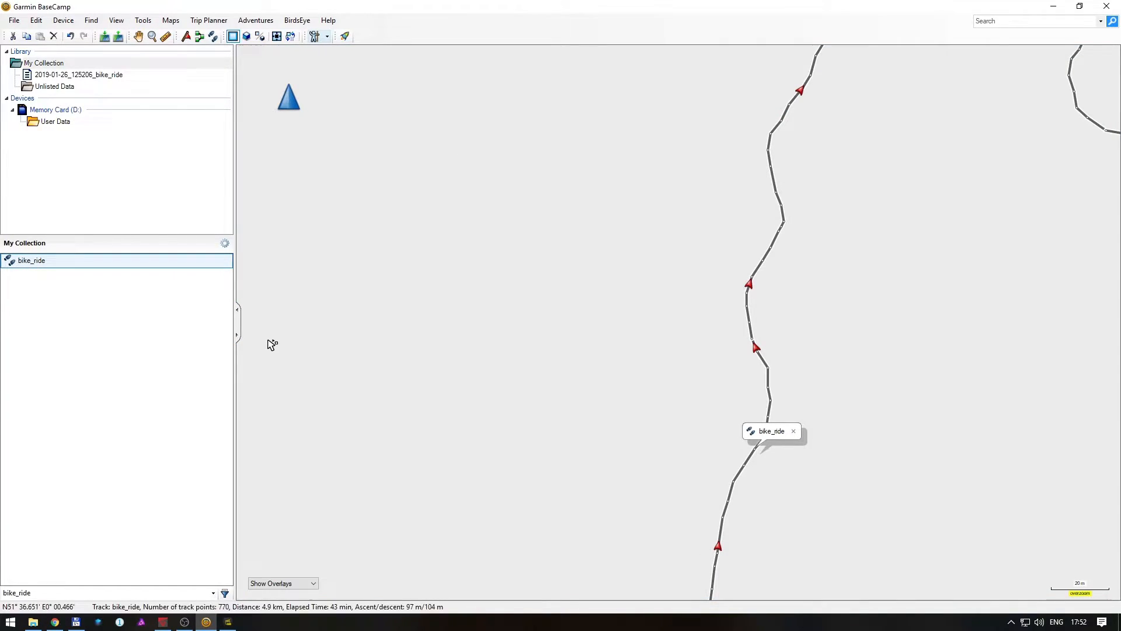
right_click(31, 260)
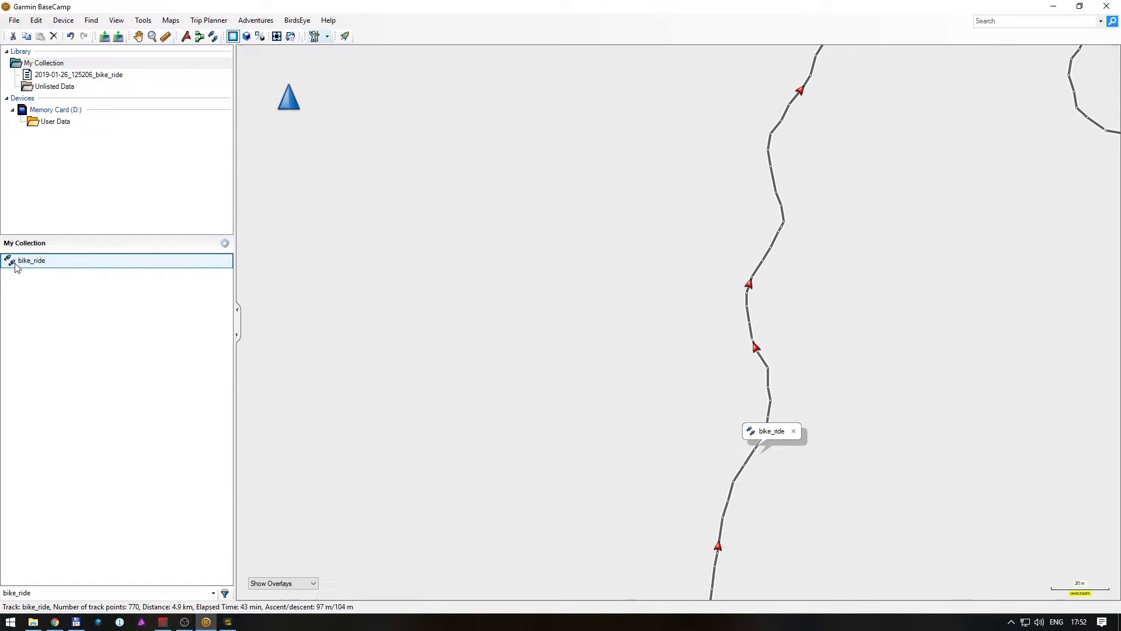
left_click(11, 19)
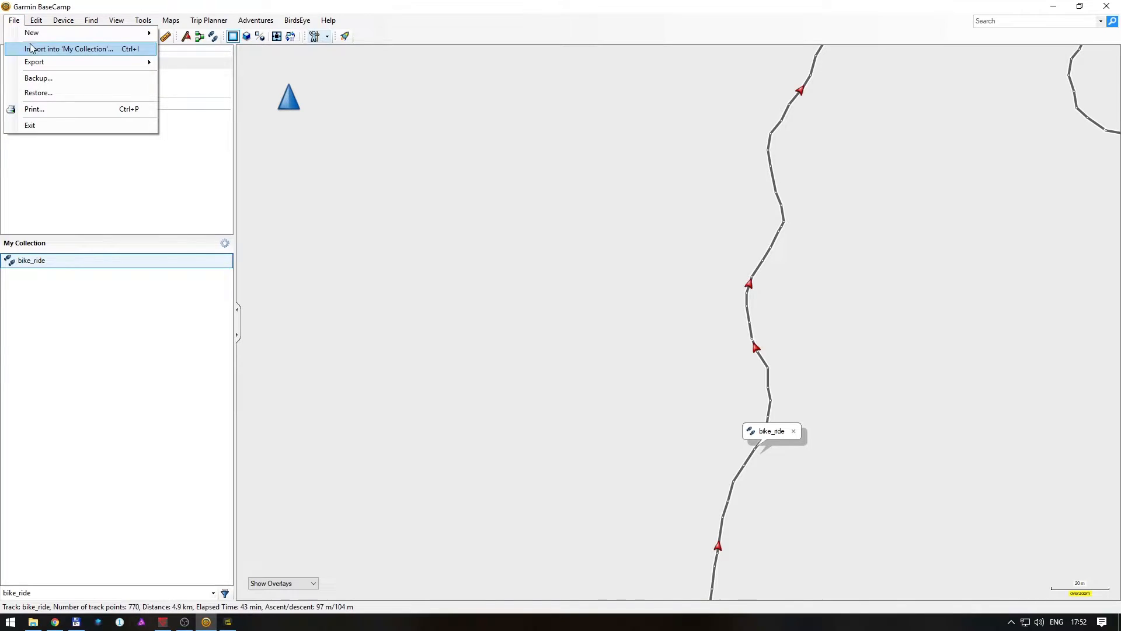
mouse_move(38, 62)
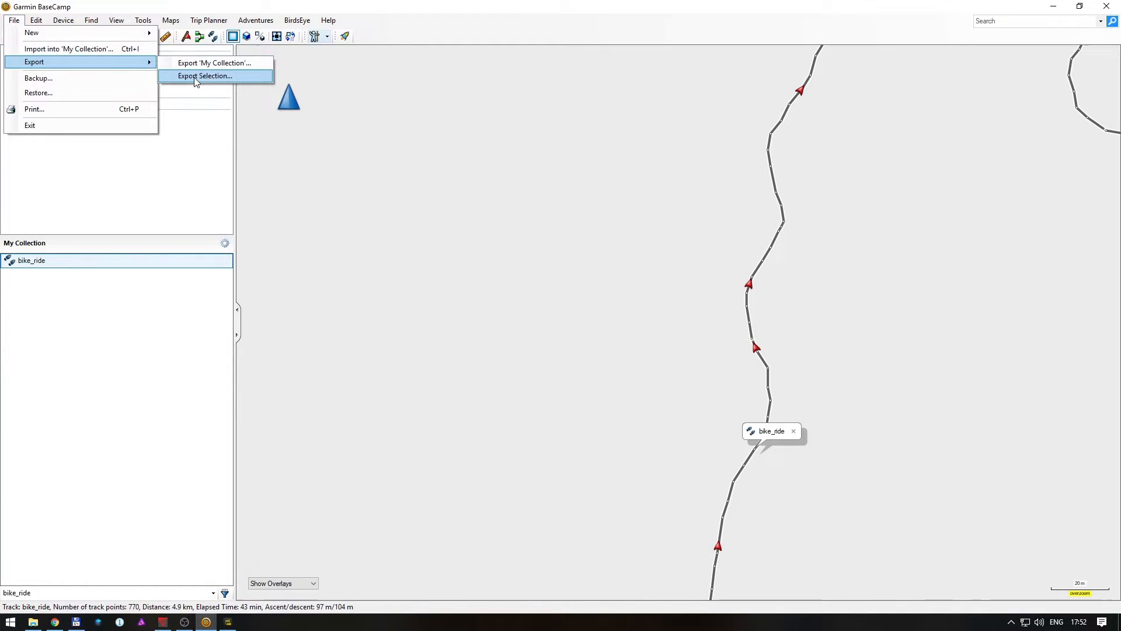
left_click(205, 75)
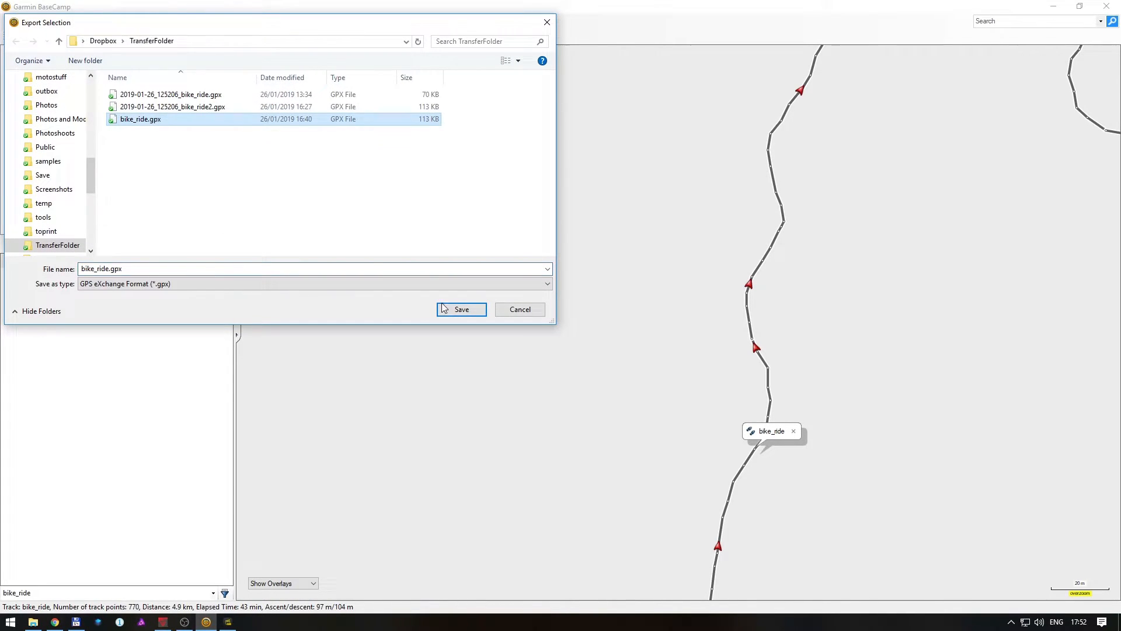
left_click(461, 309)
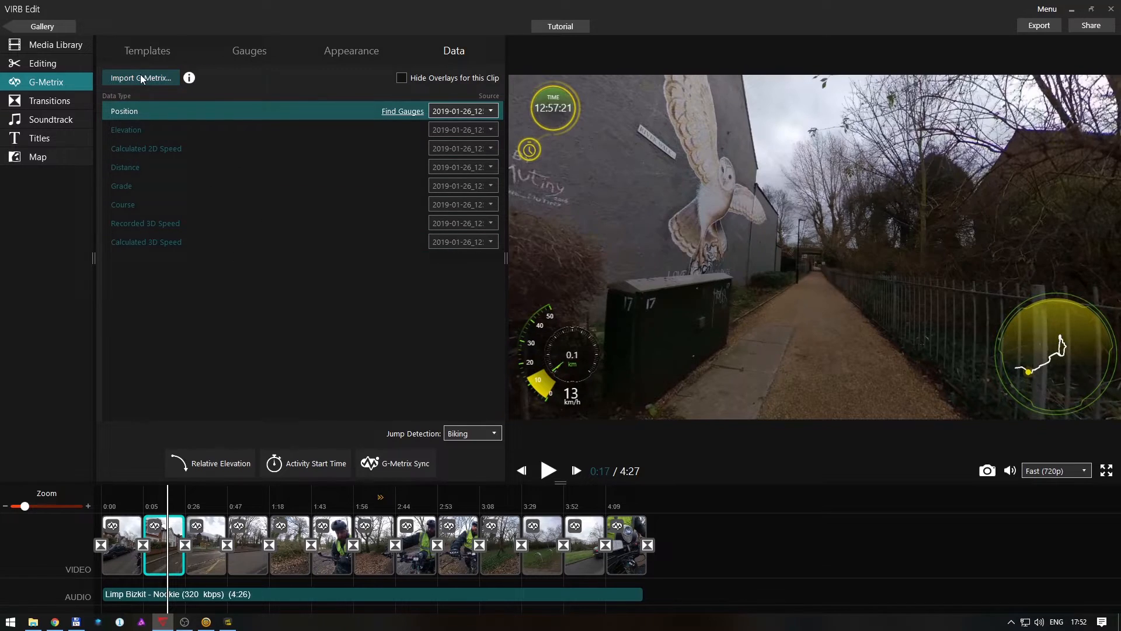
Import bike_ride.gpx from the computer and use it as the clip's G-Metrix log.
left_click(141, 77)
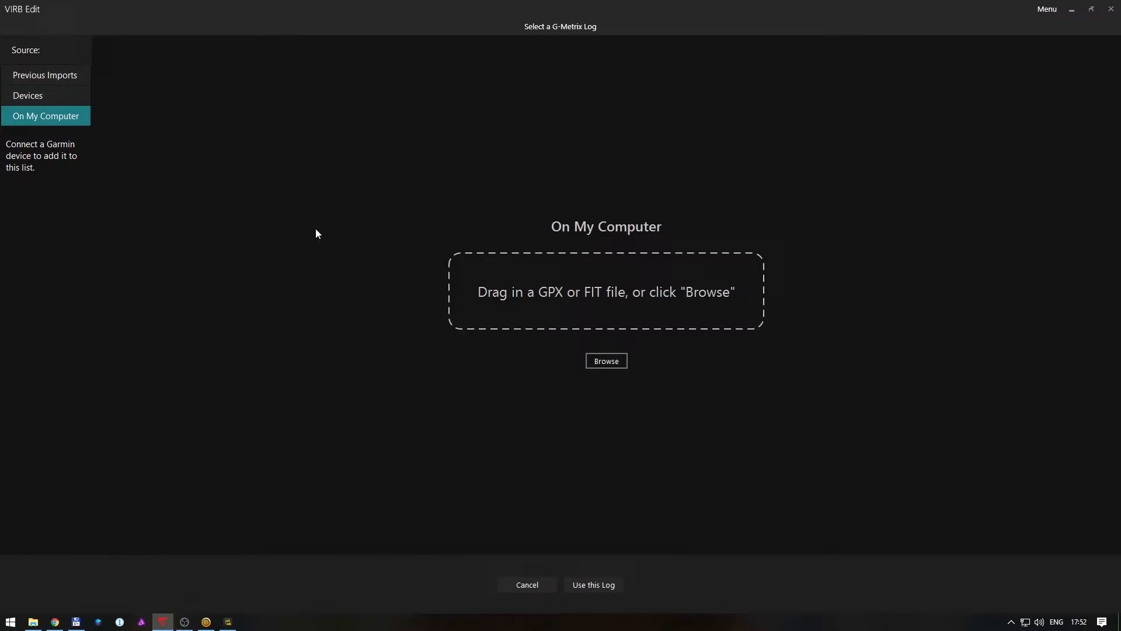
left_click(606, 361)
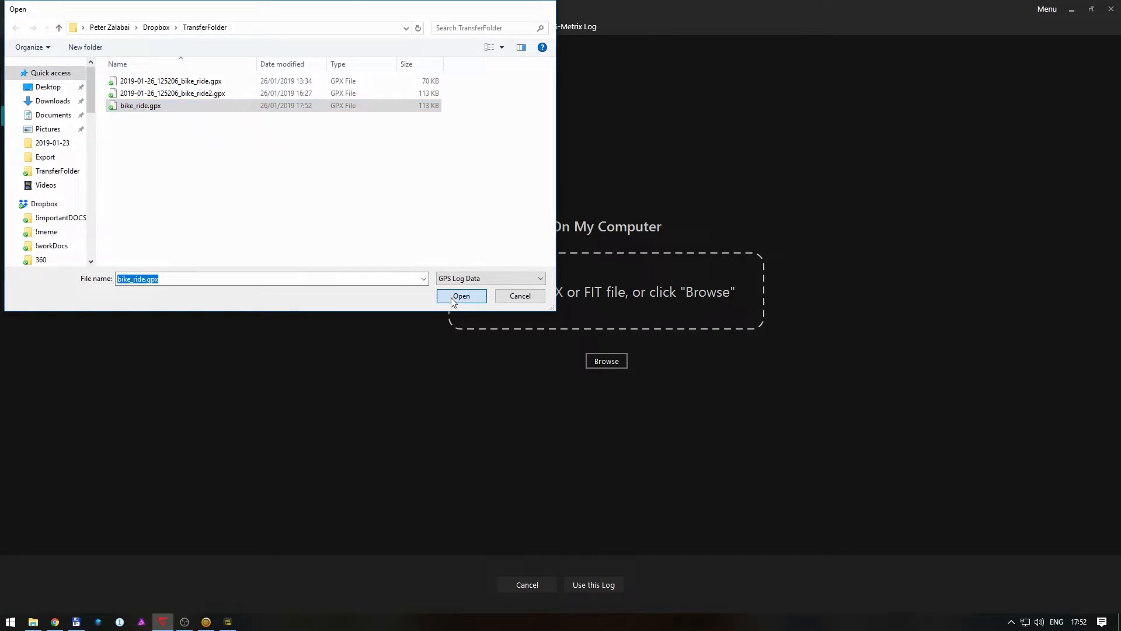
left_click(461, 296)
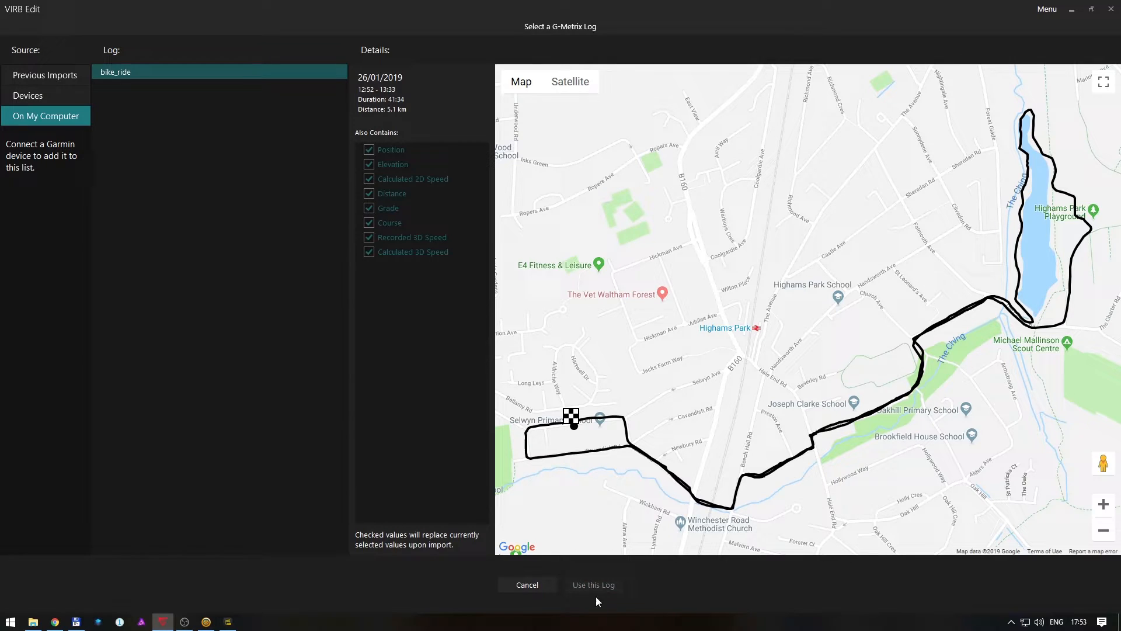
left_click(594, 585)
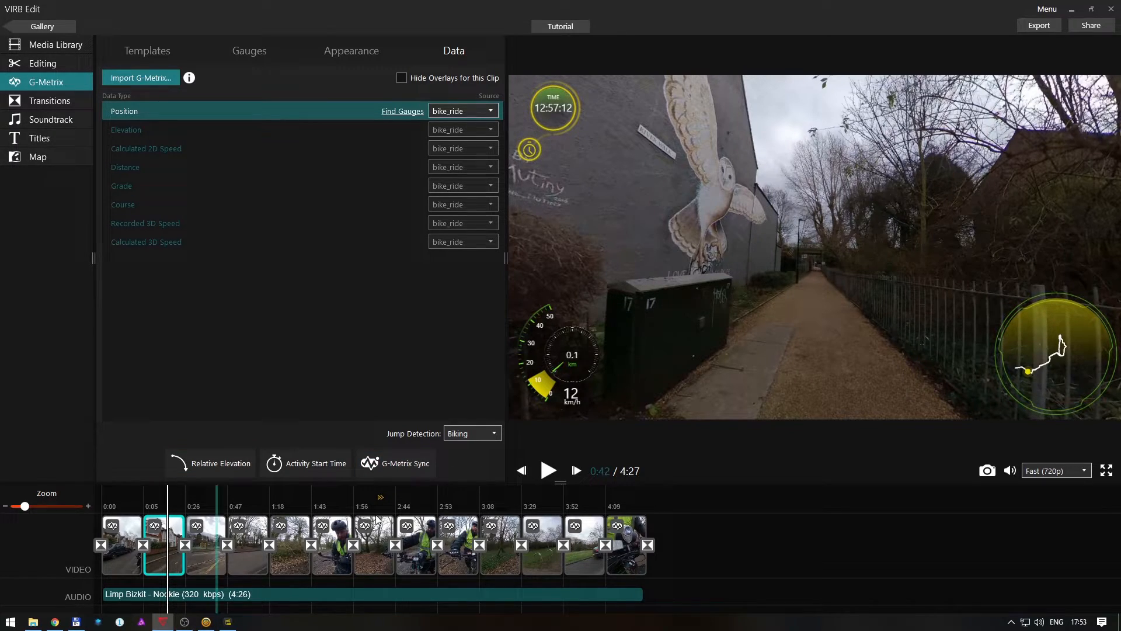
Match the road junction video frame to its map position and confirm the sync.
left_click(396, 464)
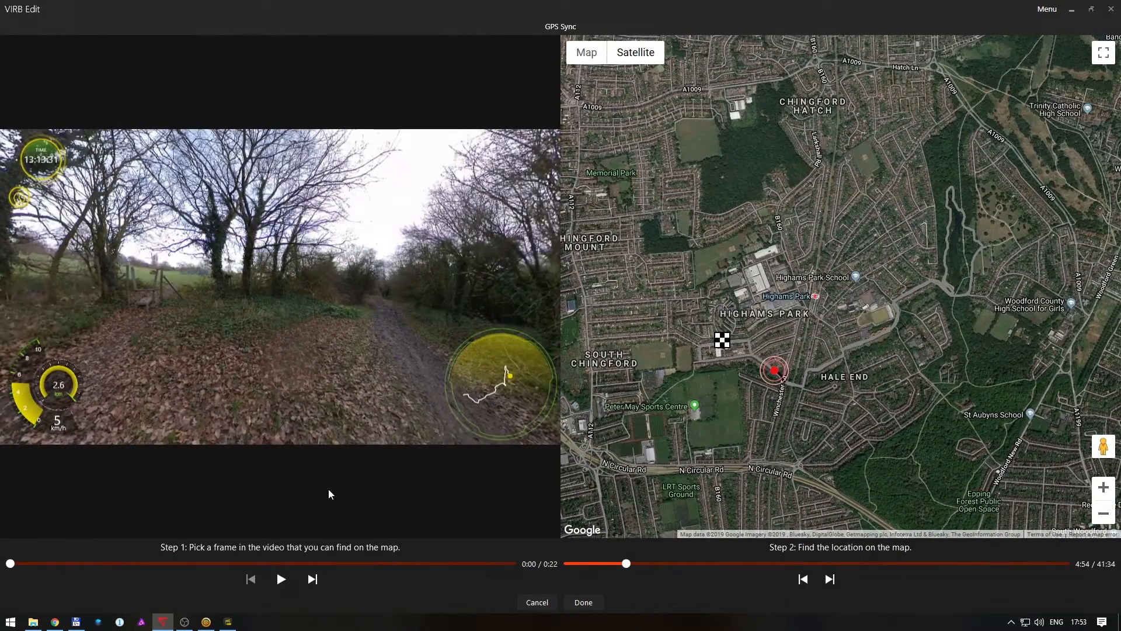
left_click_drag(11, 563, 47, 563)
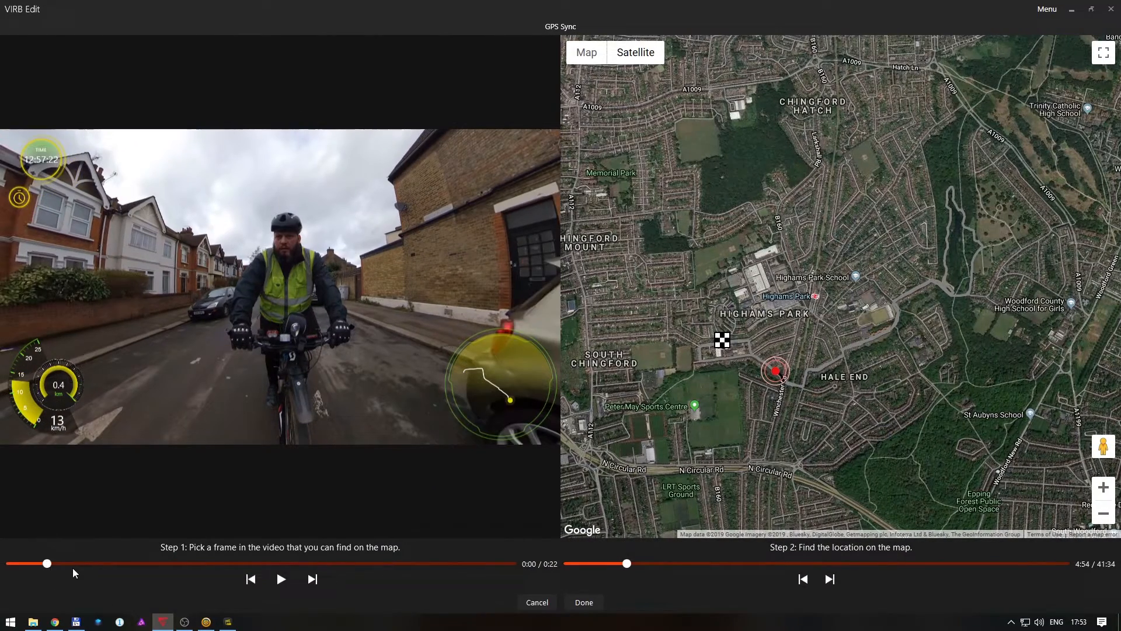
left_click_drag(47, 563, 204, 563)
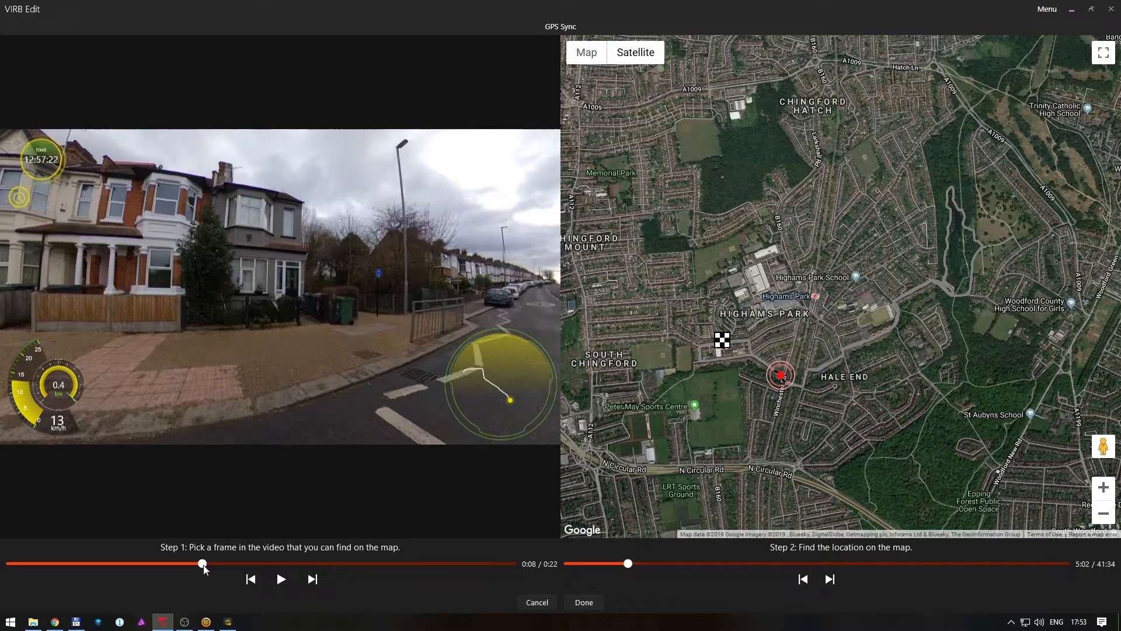
left_click_drag(204, 563, 192, 563)
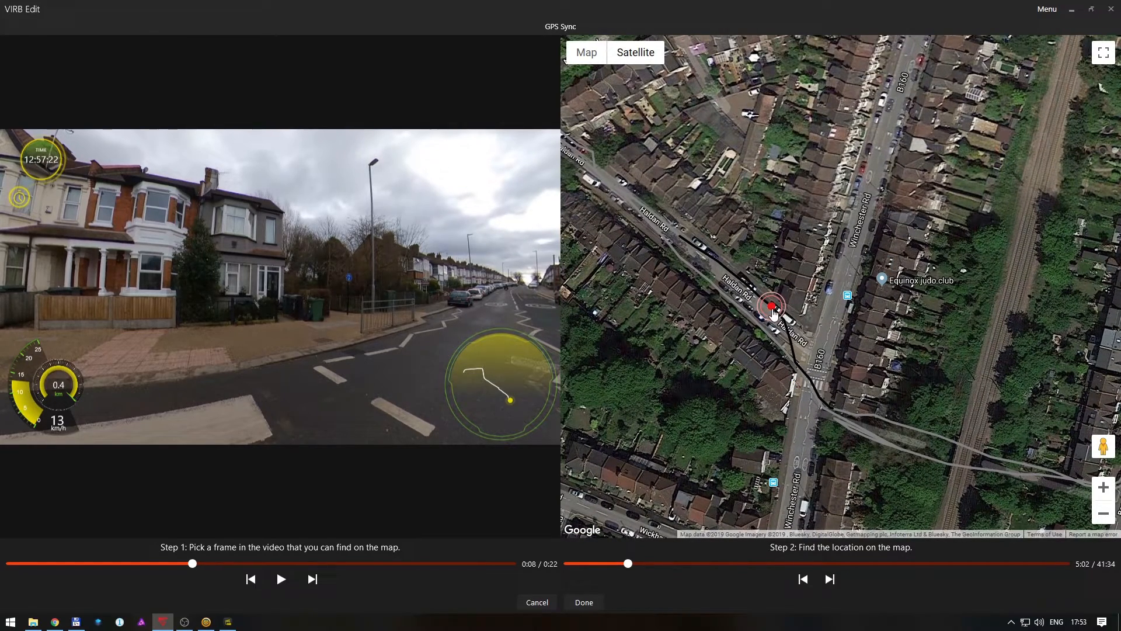
left_click_drag(771, 308, 815, 390)
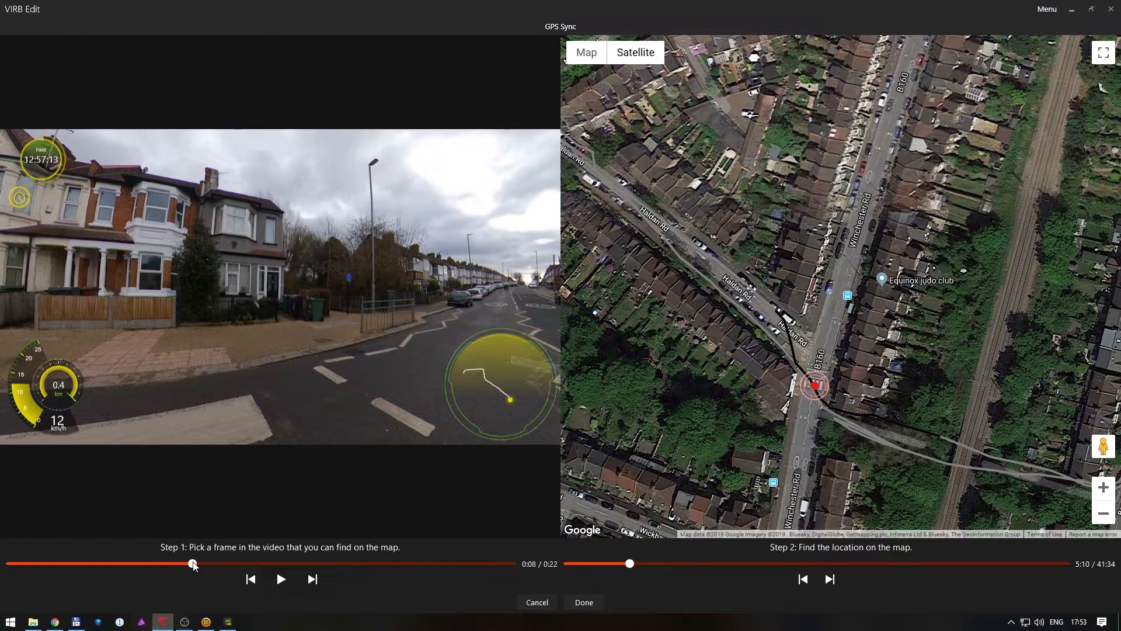
left_click_drag(193, 563, 49, 563)
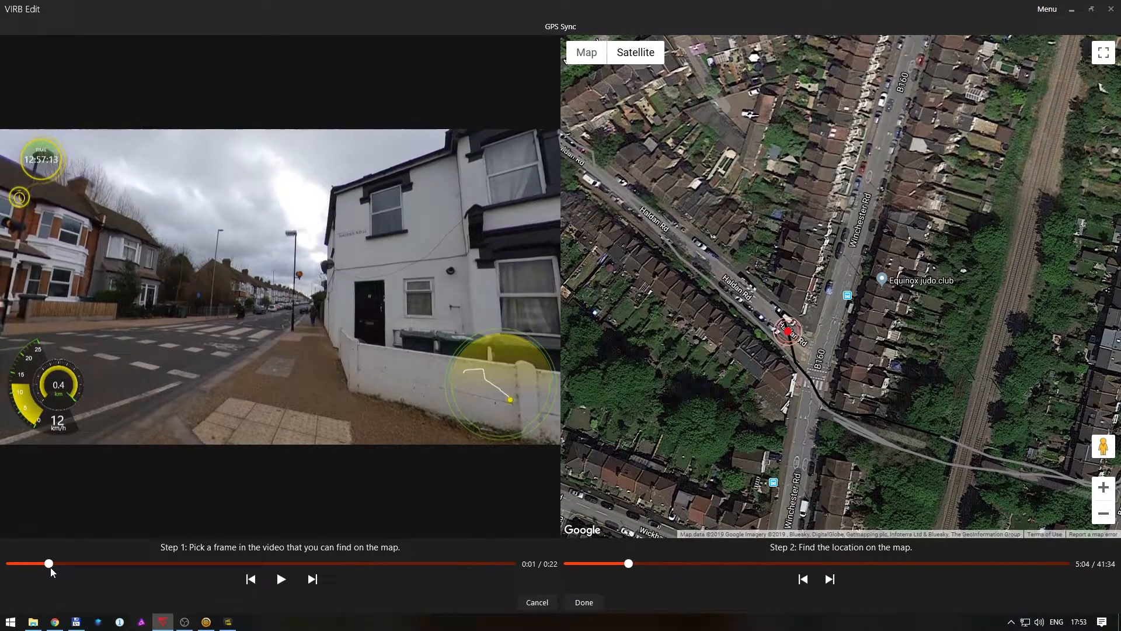
left_click_drag(48, 563, 71, 563)
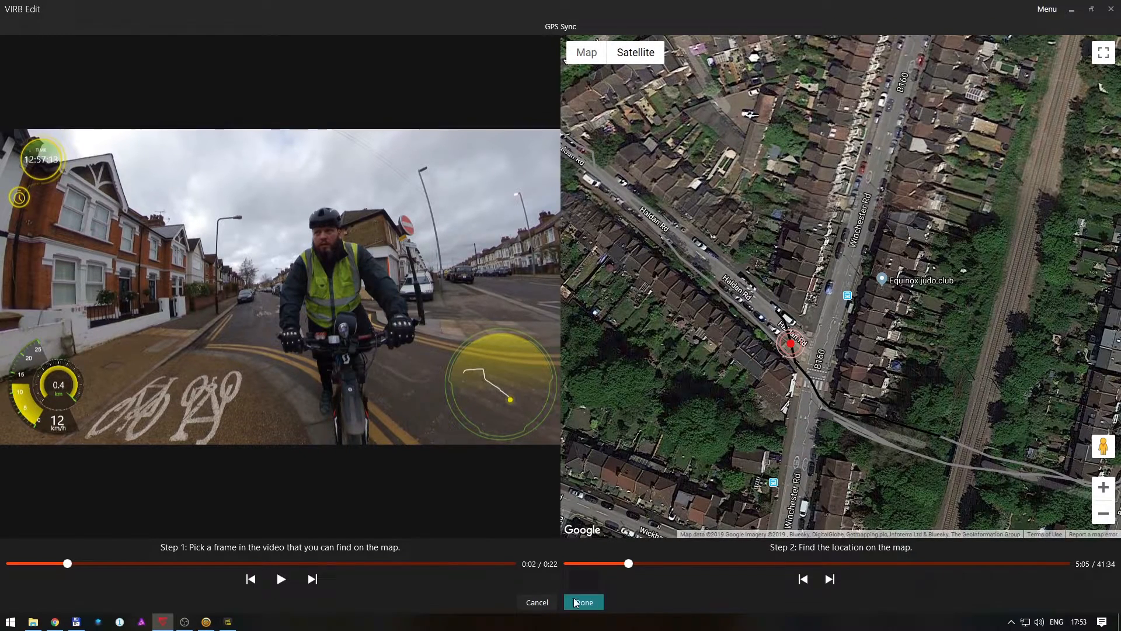
left_click(584, 602)
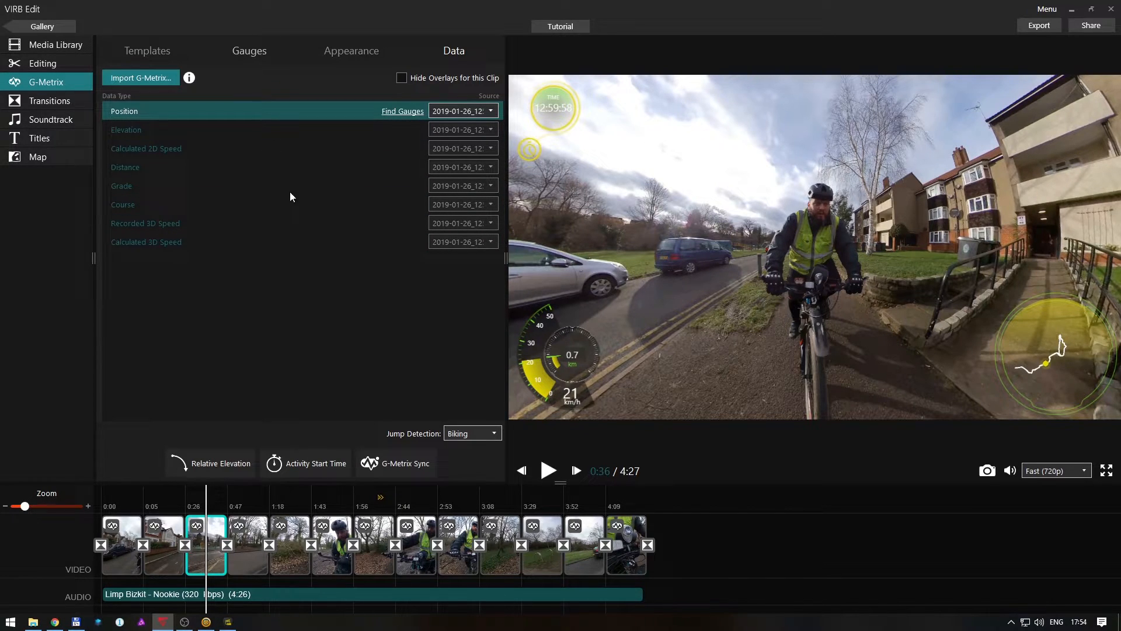
Browse the Calculated 3D Speed gauge designs in the Gauges gallery.
left_click(248, 51)
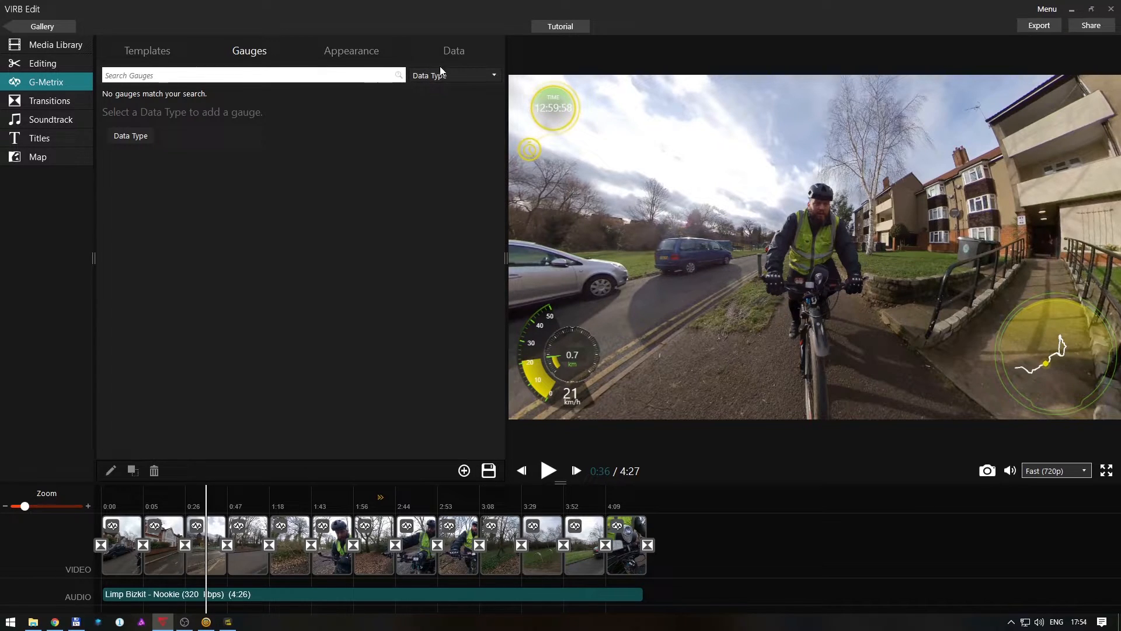
left_click(454, 75)
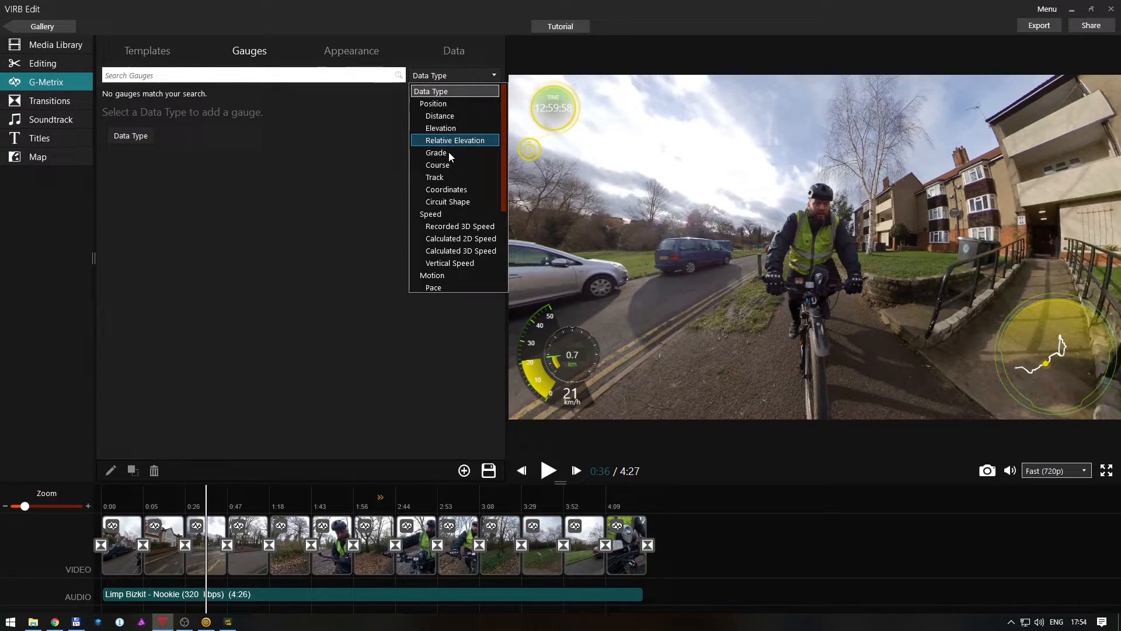
mouse_move(459, 226)
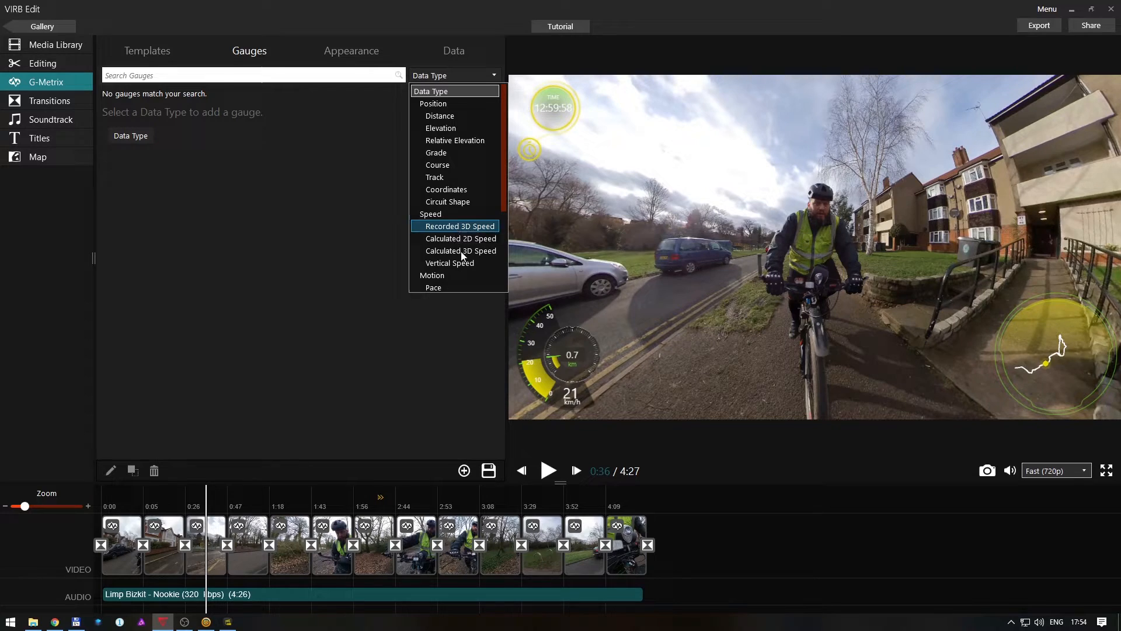
left_click(461, 251)
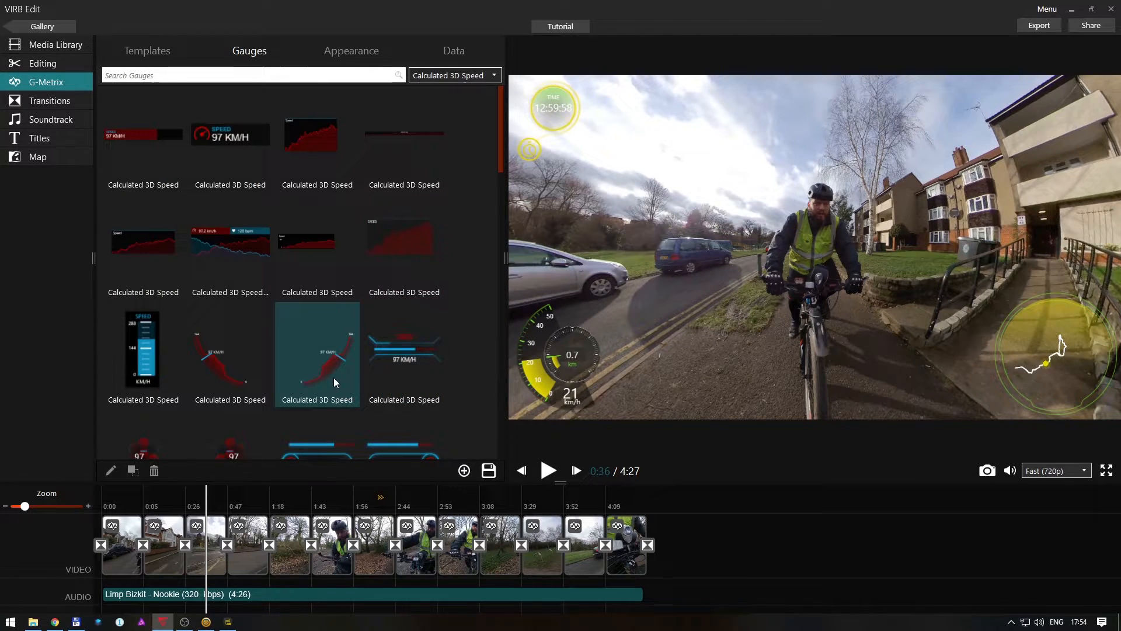
left_click(317, 354)
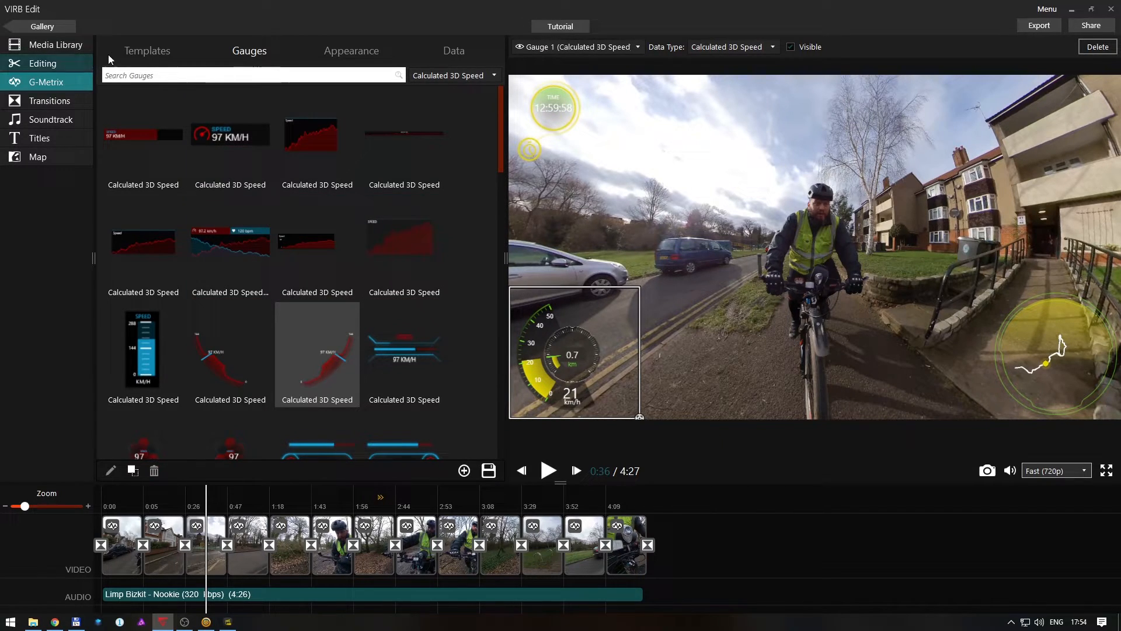
Check the Templates, then select the yellow speed gauge on the video to edit.
left_click(147, 51)
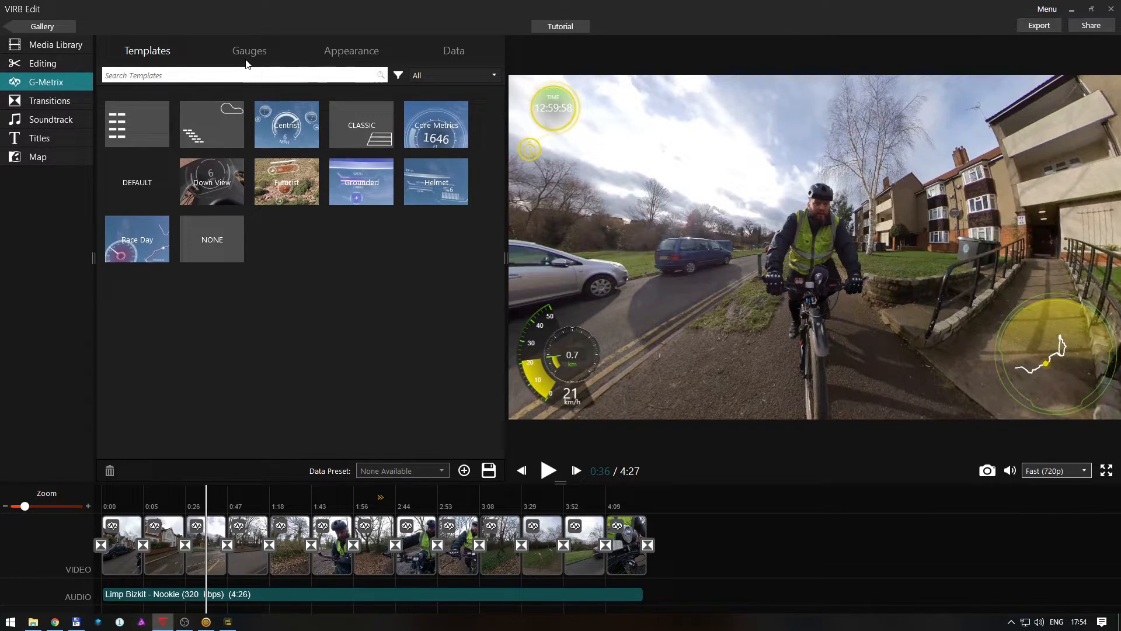
left_click(249, 51)
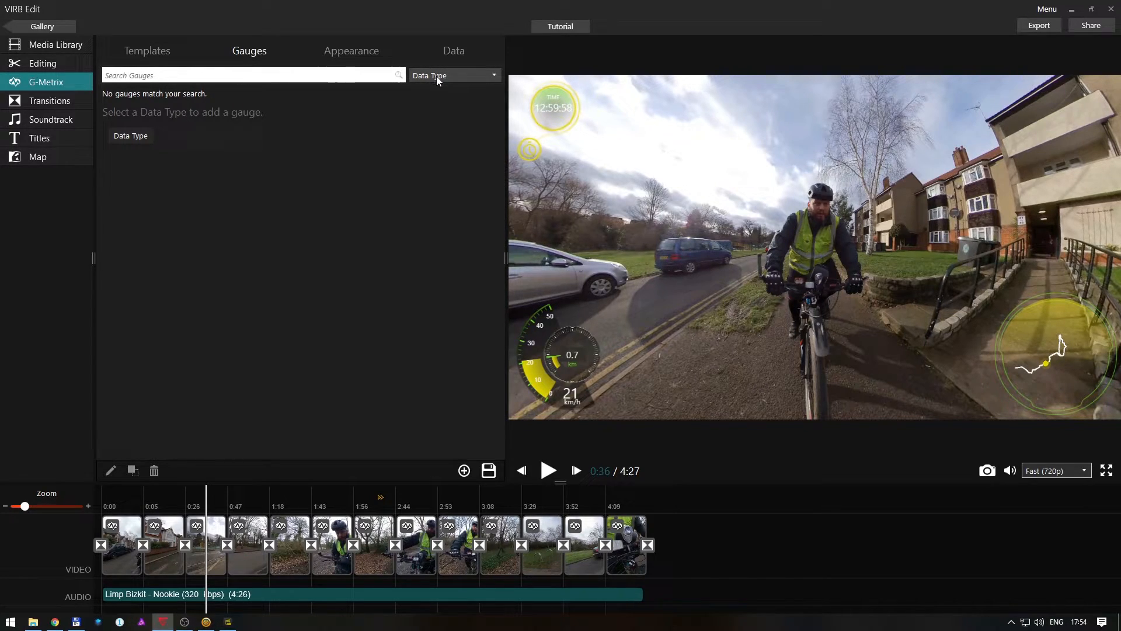
left_click(573, 363)
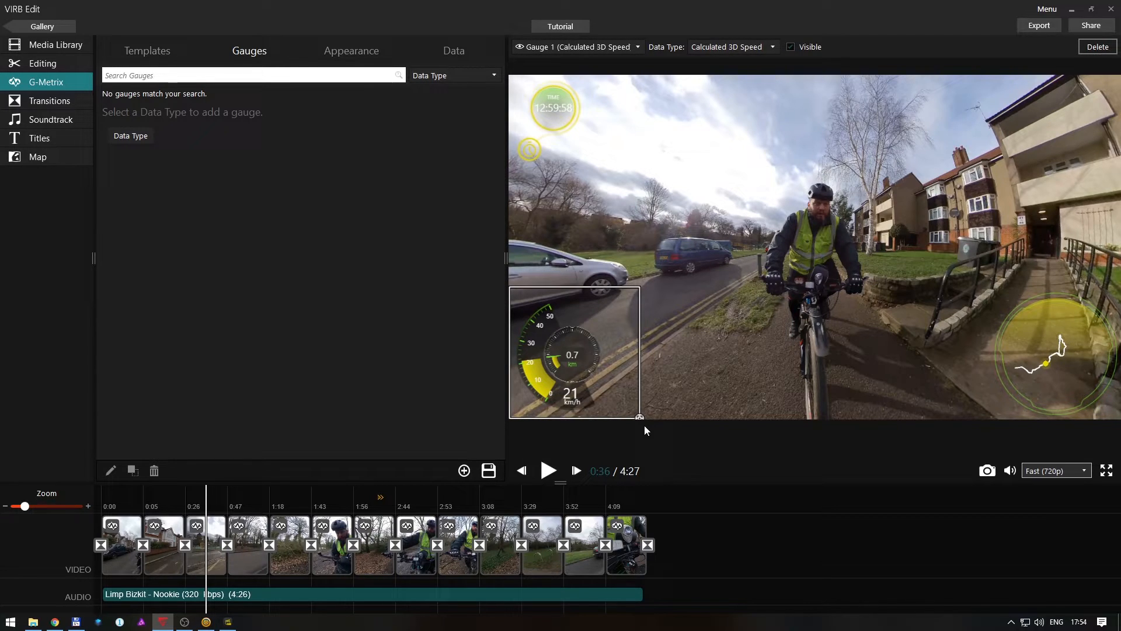
left_click(352, 51)
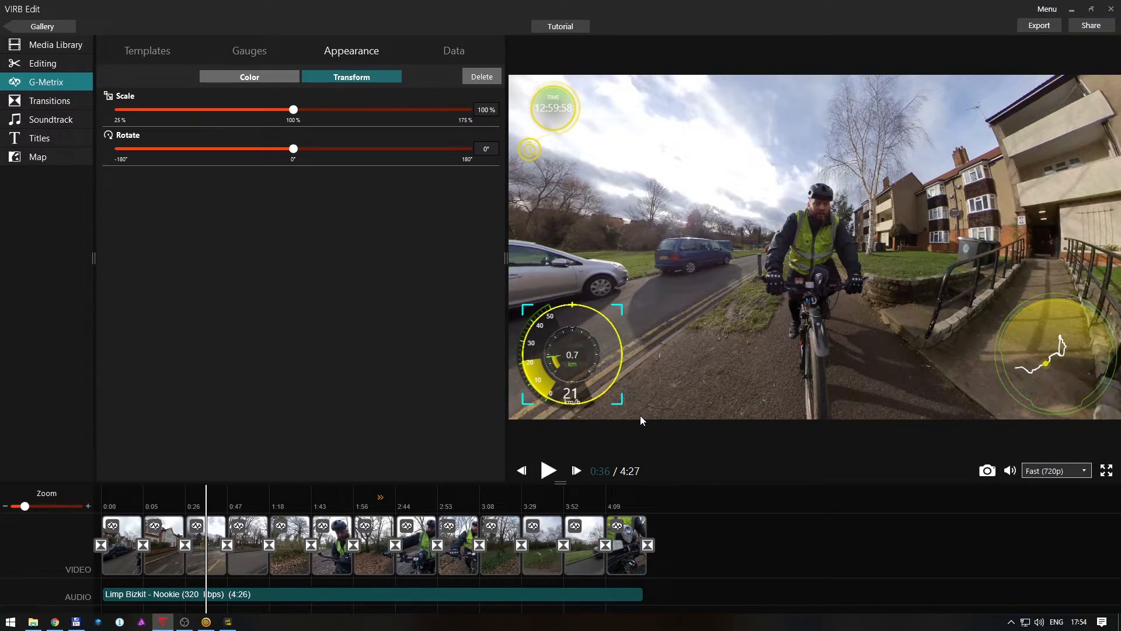
mouse_move(312, 180)
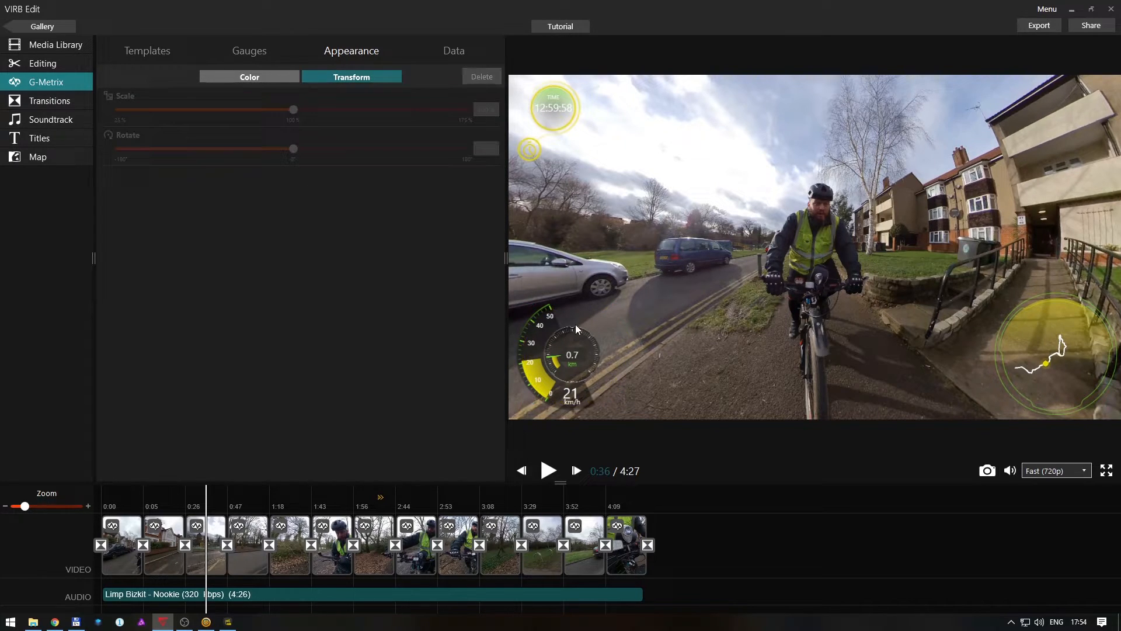
Select the speed gauge, show its colour options, and drag the distance gauge onto it.
left_click(572, 357)
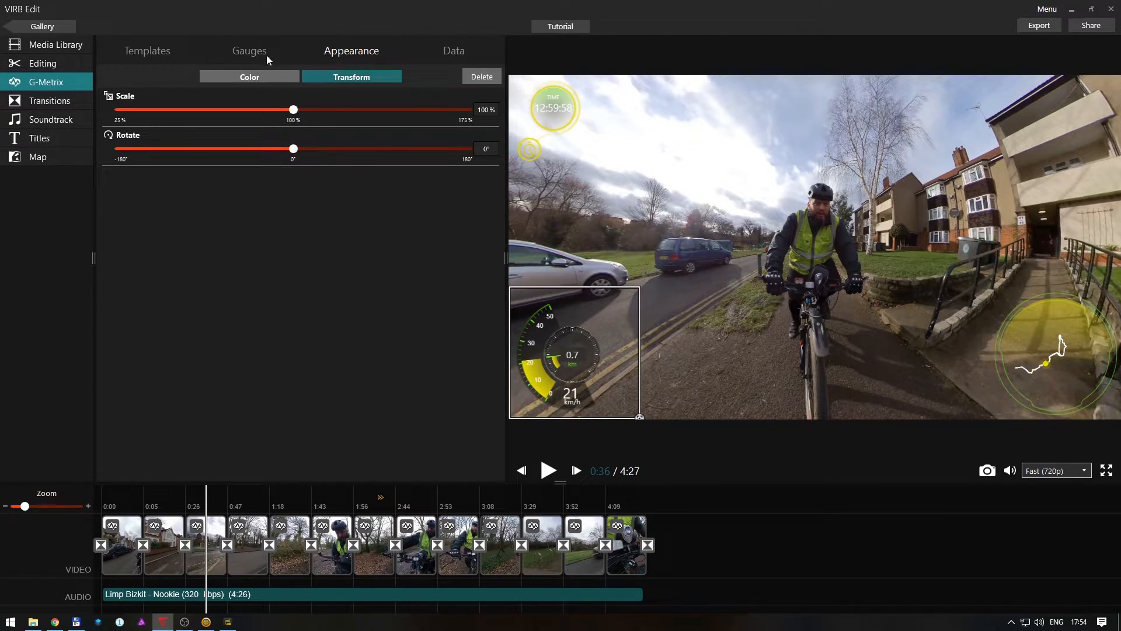
left_click(250, 77)
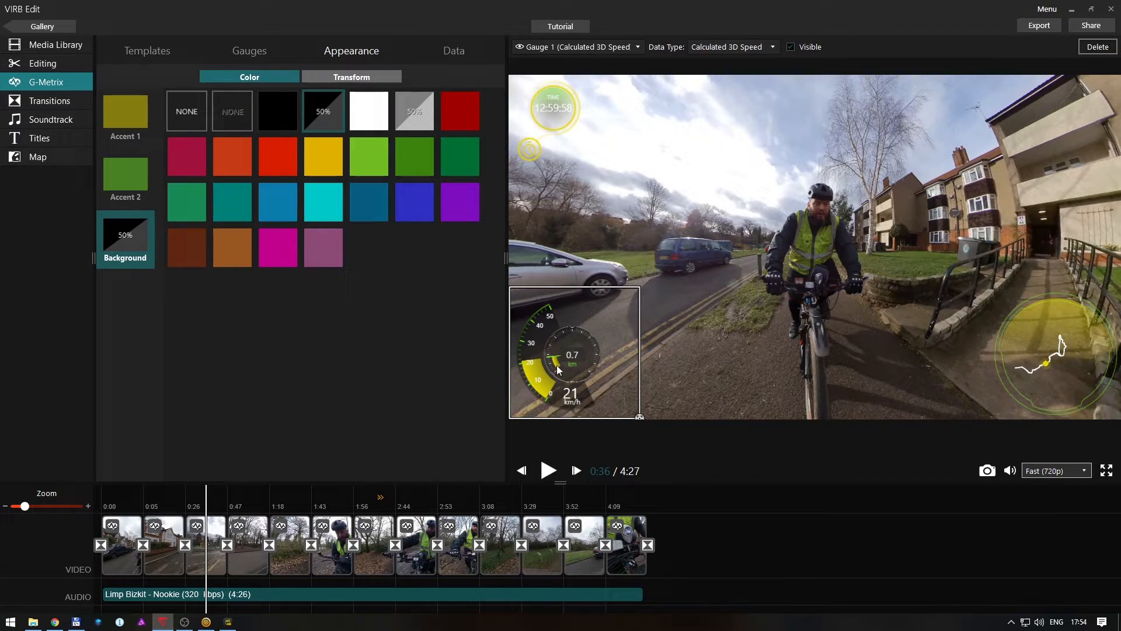
mouse_move(69, 249)
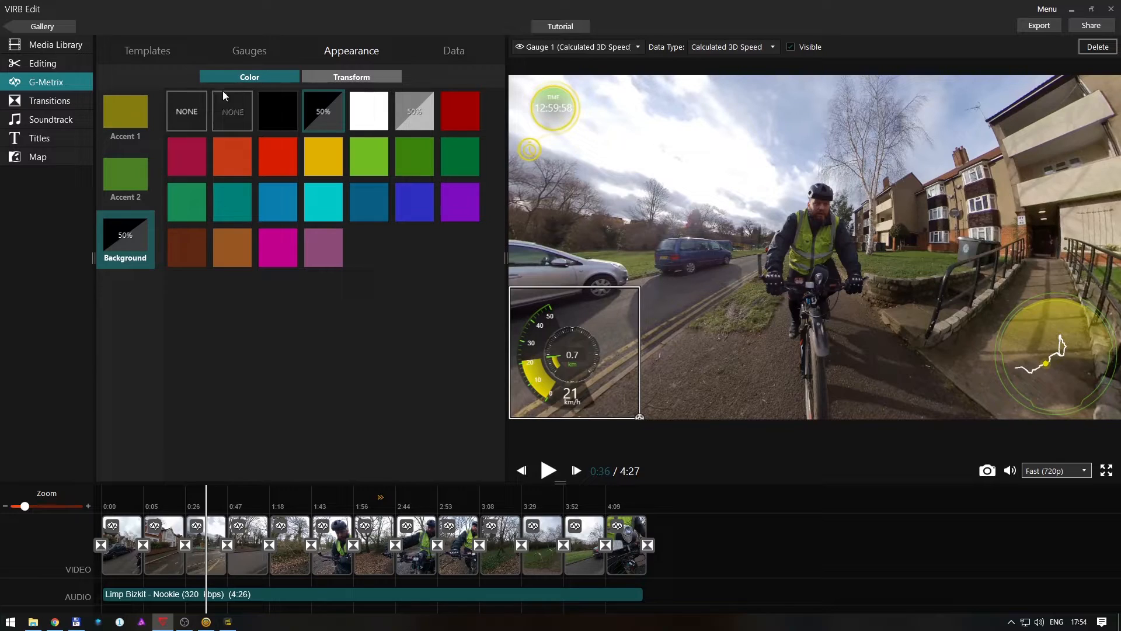
mouse_move(535, 133)
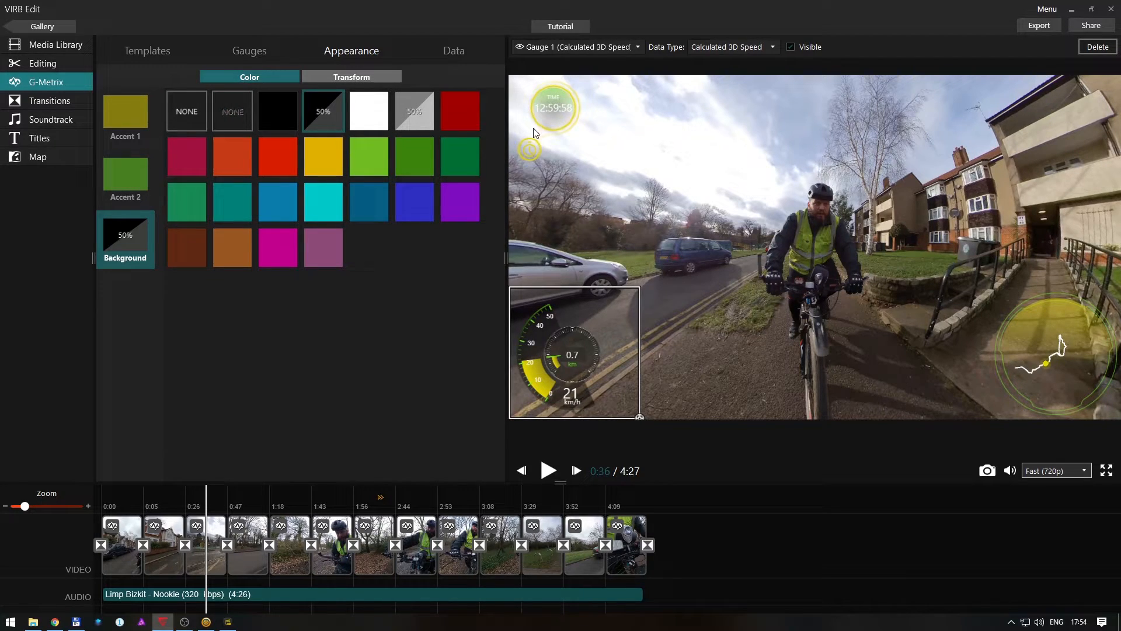
mouse_move(556, 135)
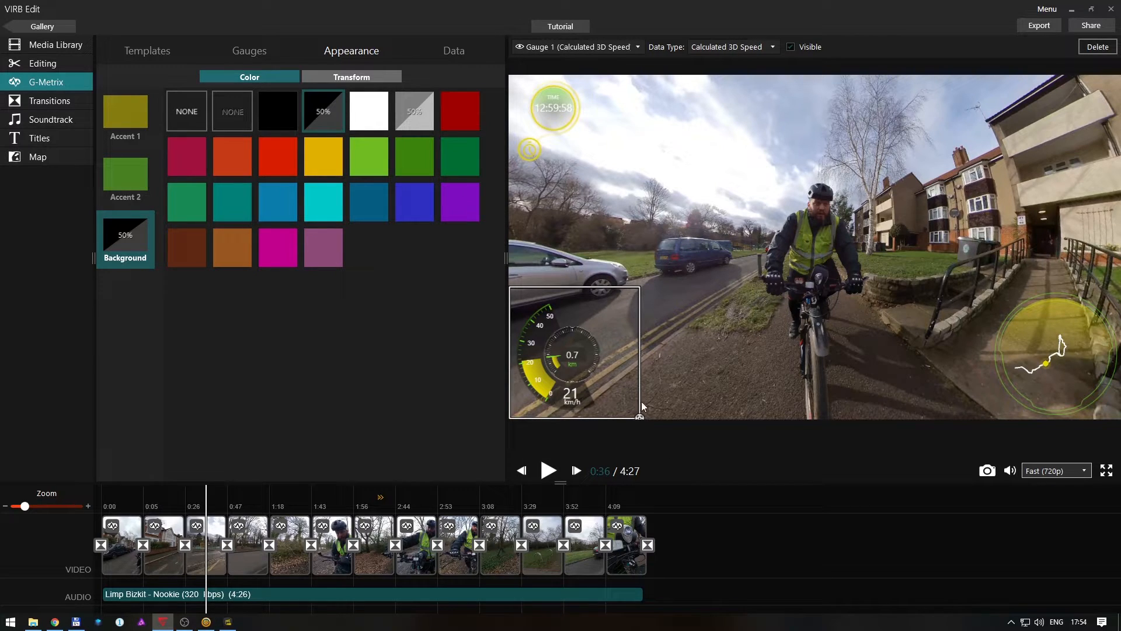
mouse_move(430, 357)
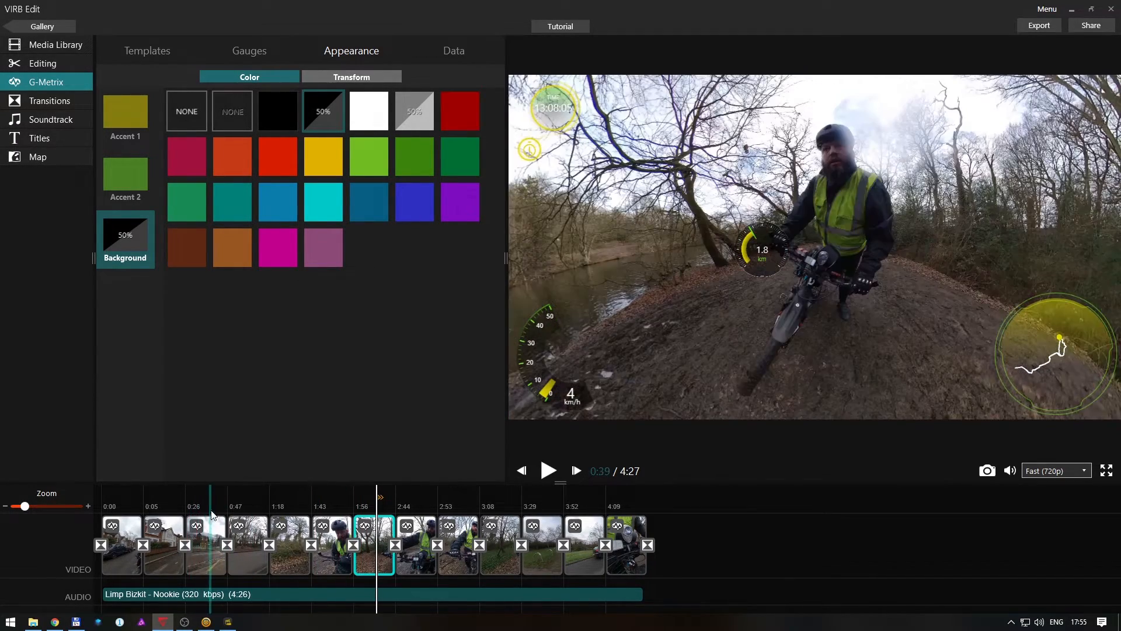
left_click(759, 249)
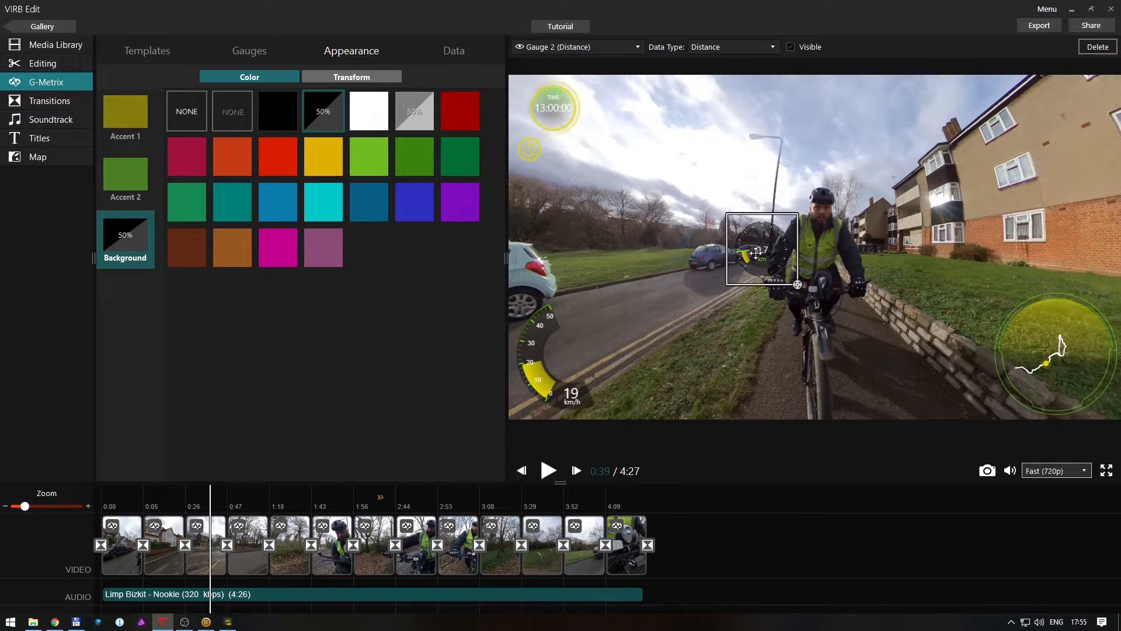
left_click_drag(762, 248, 574, 355)
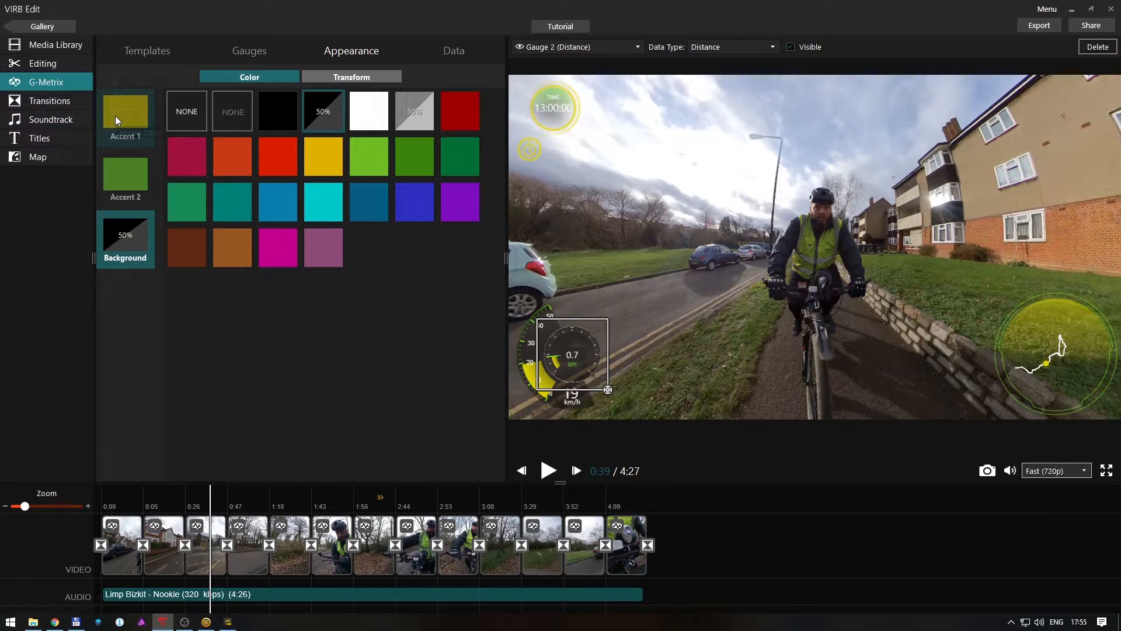
Set the gauge accent colour to yellow after trying red, then preview later in the ride.
left_click(460, 111)
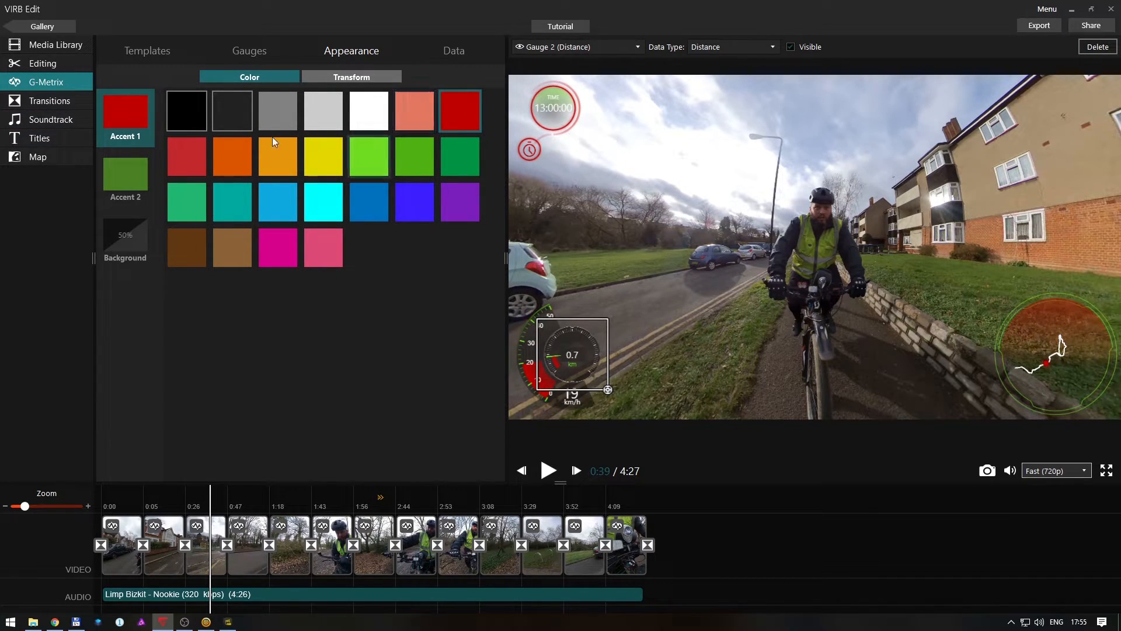
left_click(323, 156)
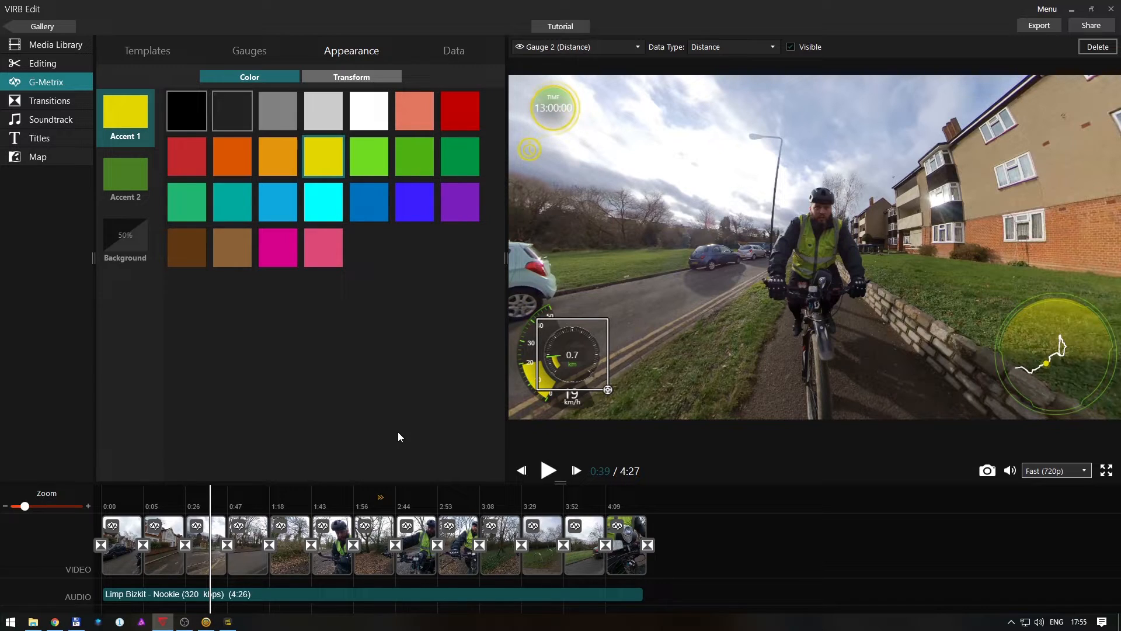
left_click(272, 507)
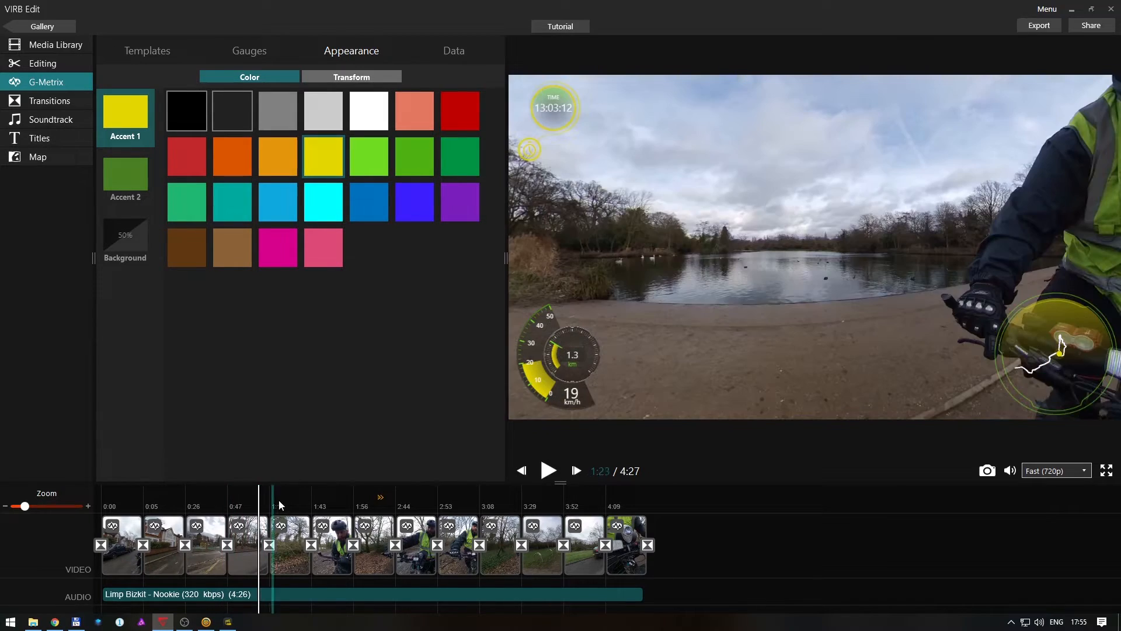
Apply Cross Fade to all transitions and drag the final fade-out duration to 5 seconds.
left_click(50, 101)
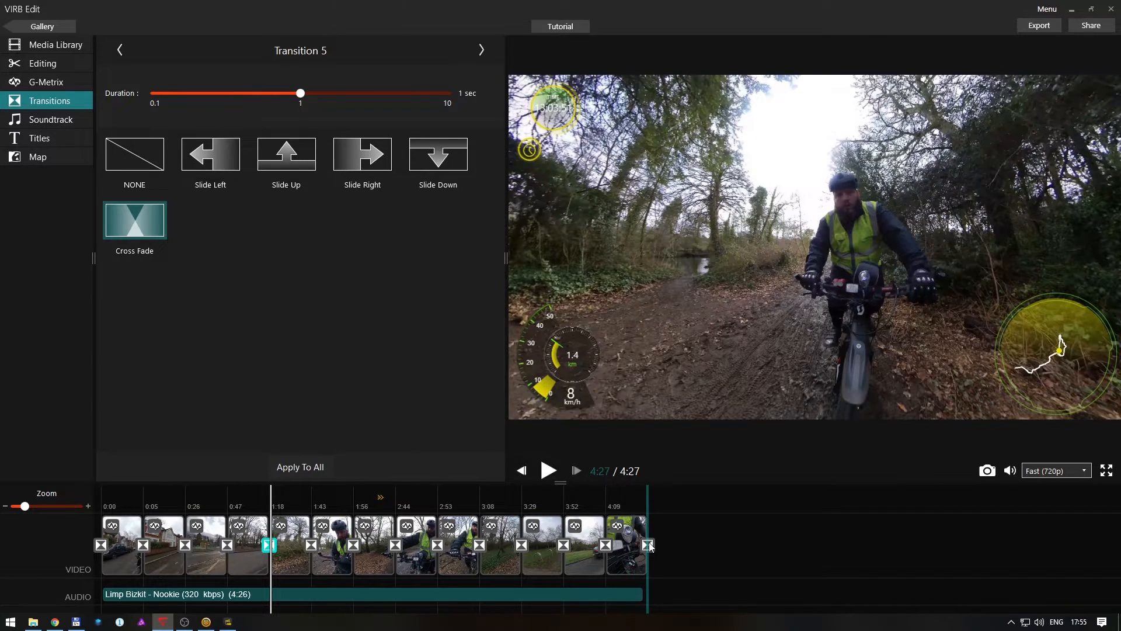
left_click(101, 545)
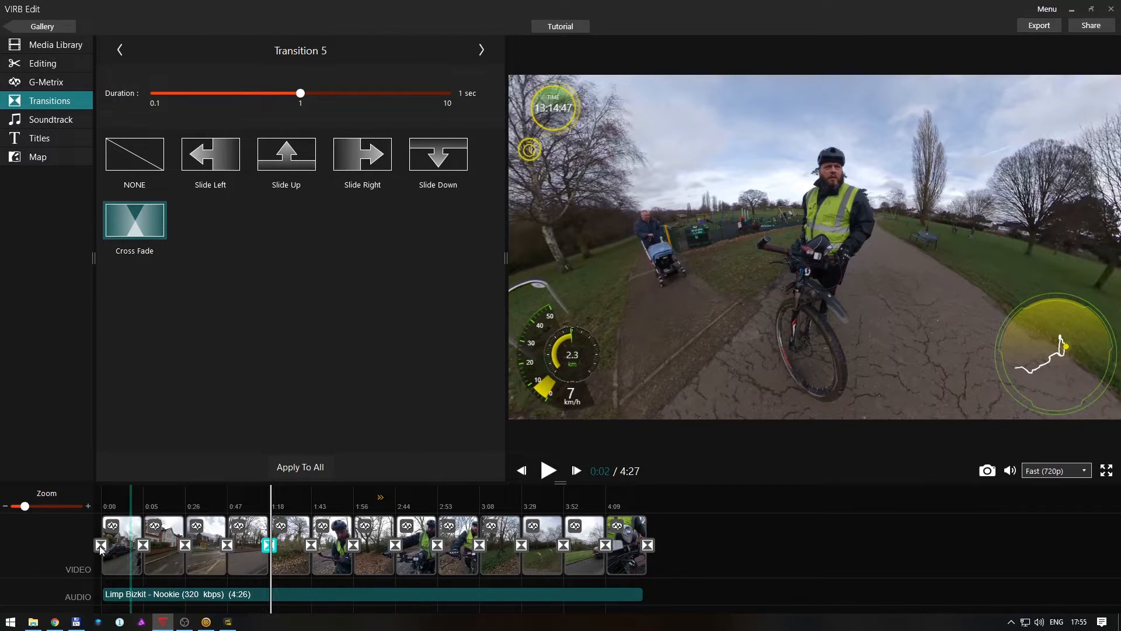
left_click(549, 470)
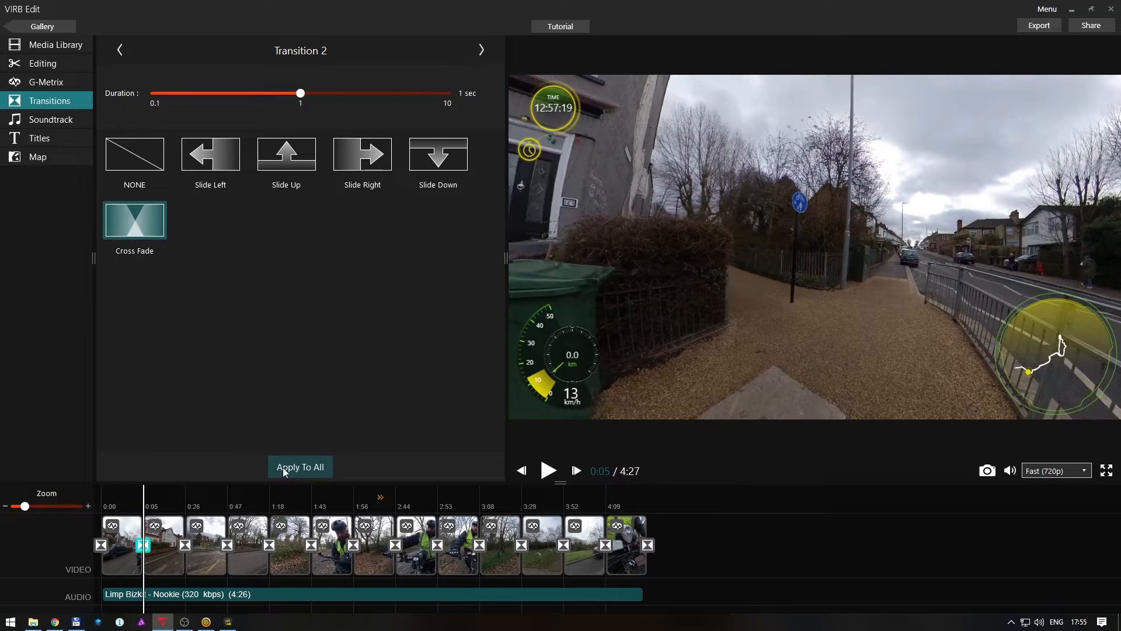
left_click(299, 467)
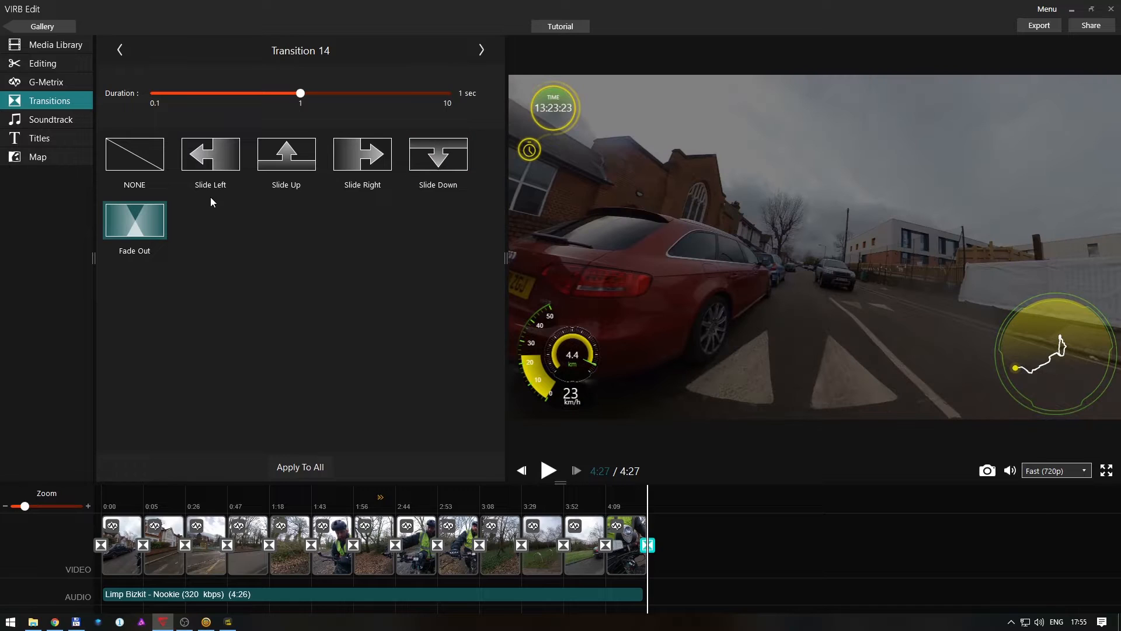
left_click_drag(299, 93, 372, 93)
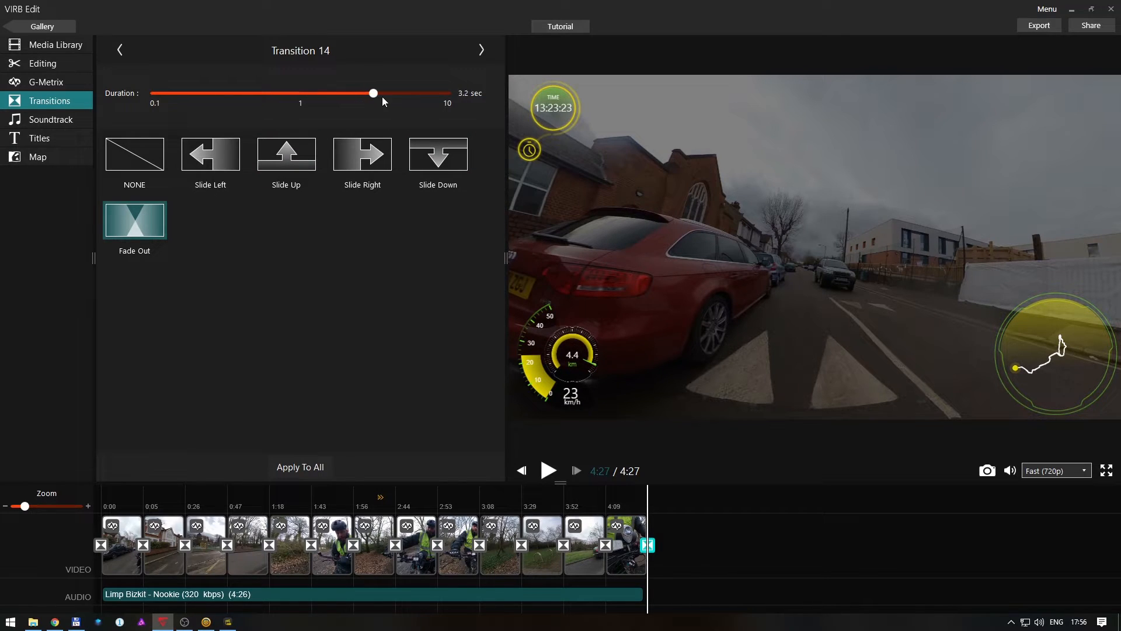
left_click_drag(372, 92, 402, 93)
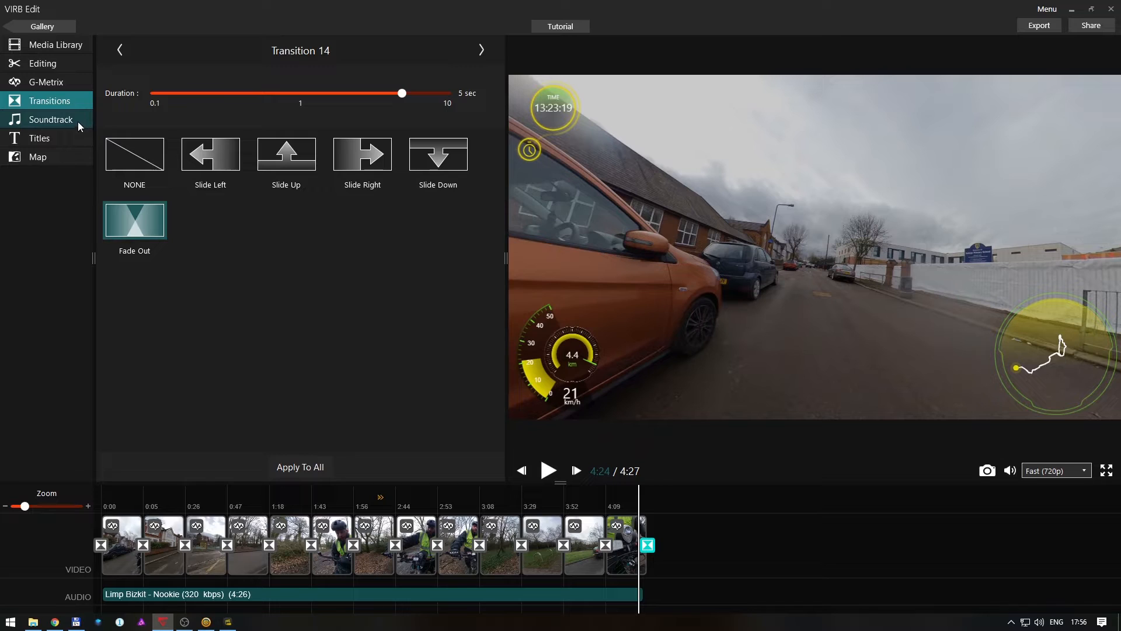
In segC's Audio tab, raise Clip Volume to 100%, then drag it back to 0%.
left_click(51, 119)
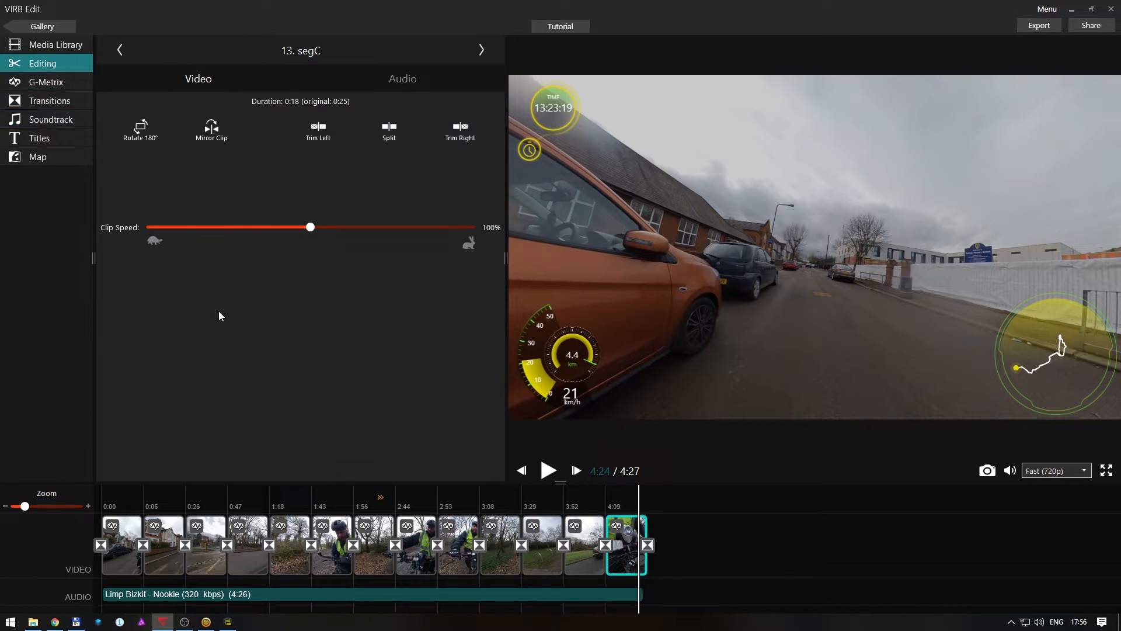
left_click(250, 506)
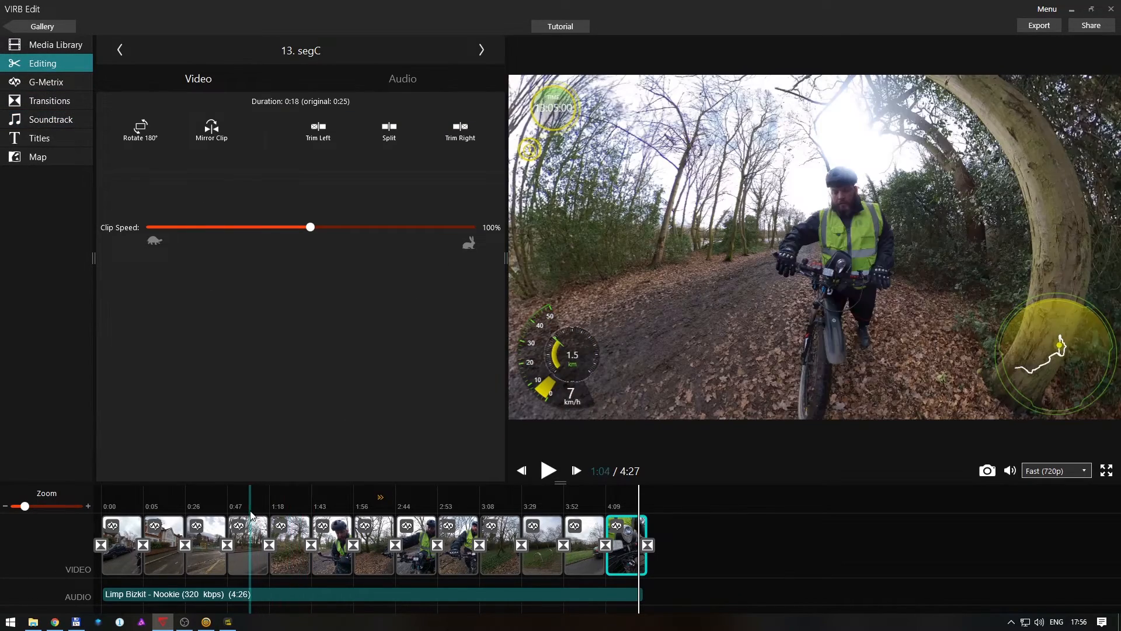
left_click(403, 78)
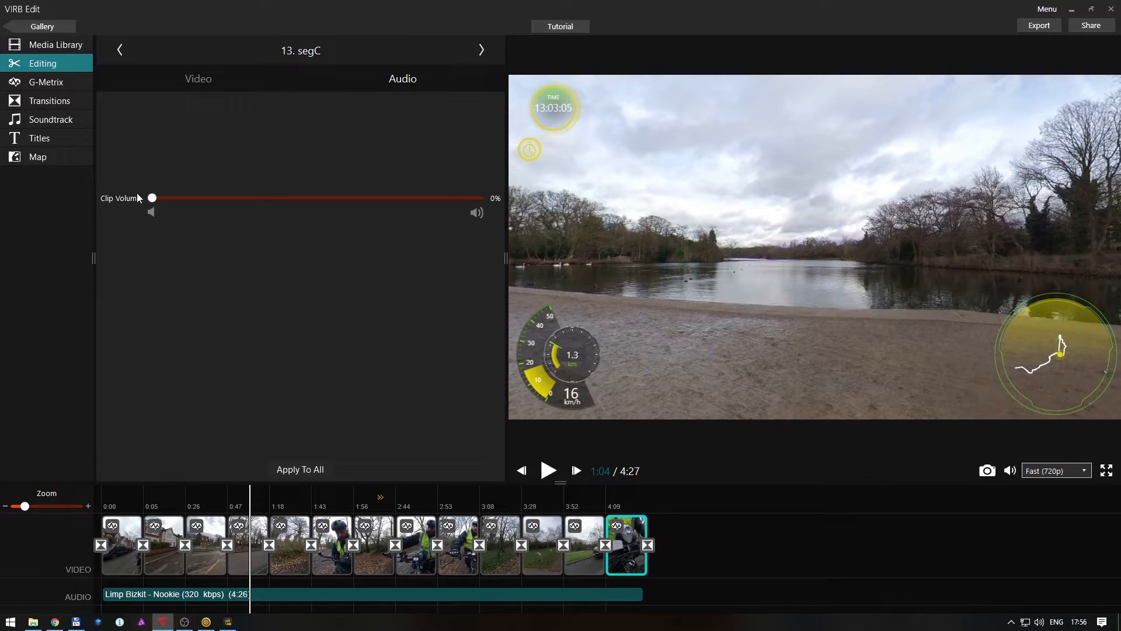
left_click_drag(152, 198, 311, 198)
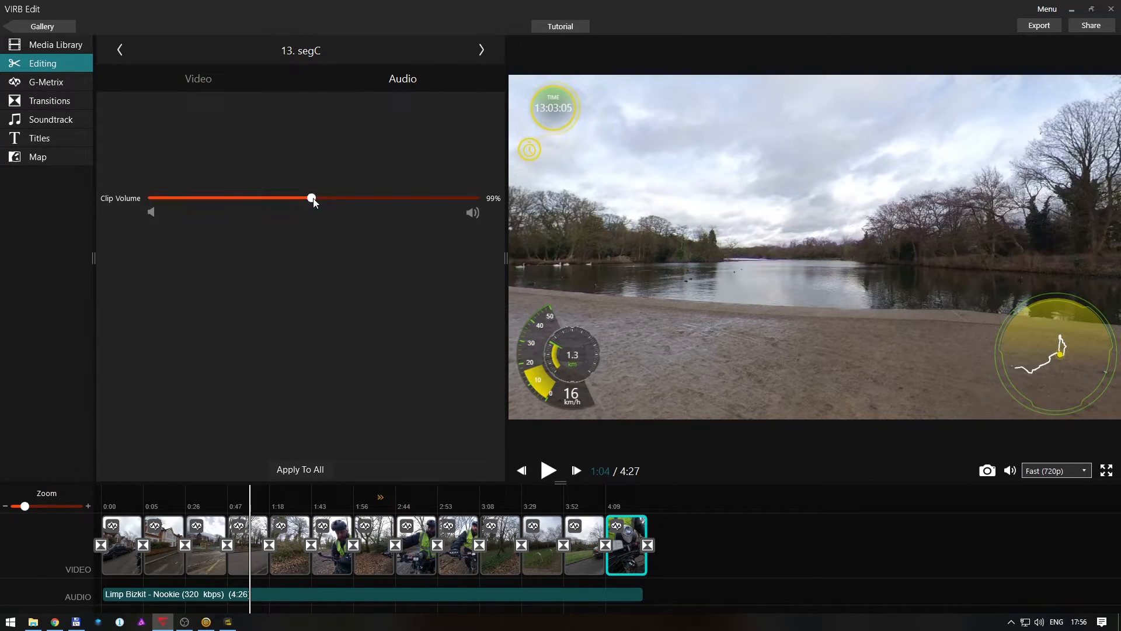
left_click_drag(310, 198, 312, 198)
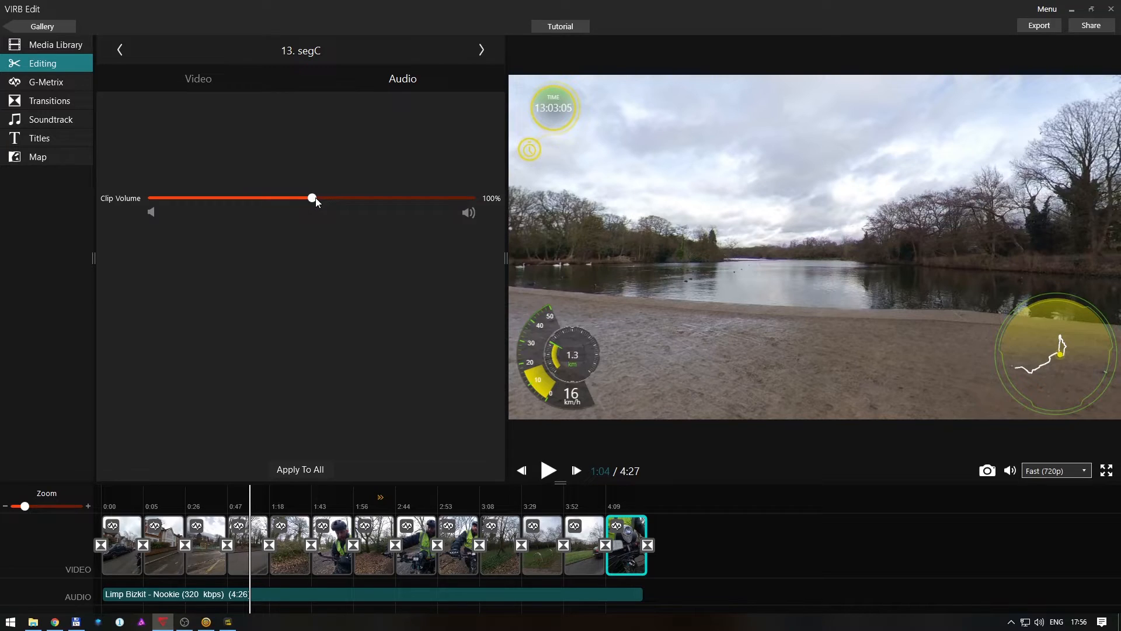
mouse_move(307, 206)
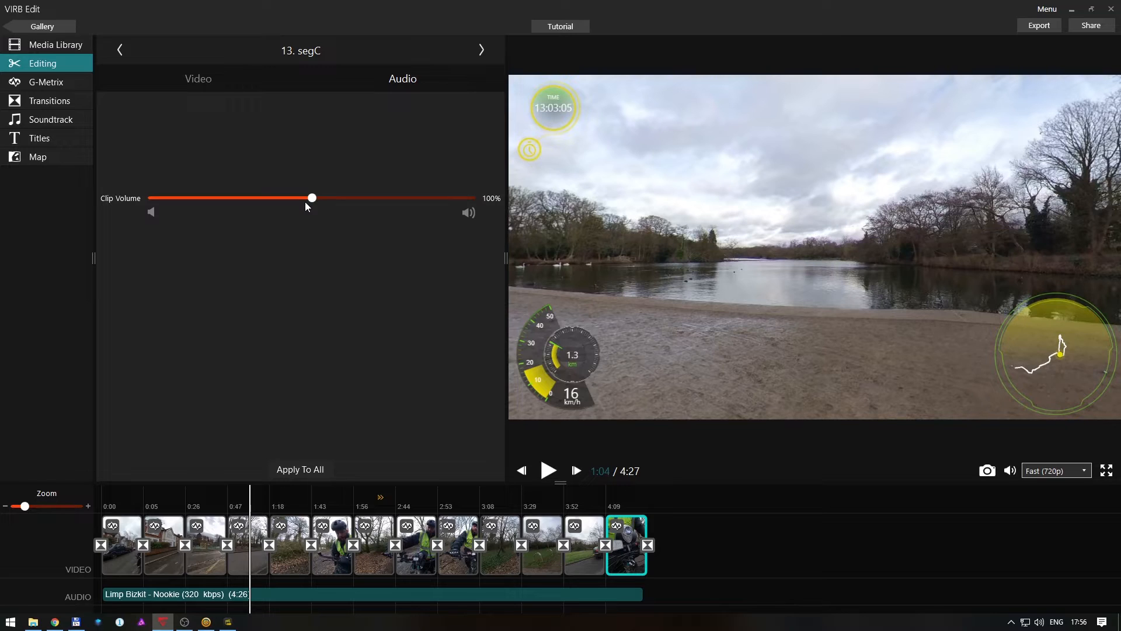
left_click_drag(311, 197, 304, 198)
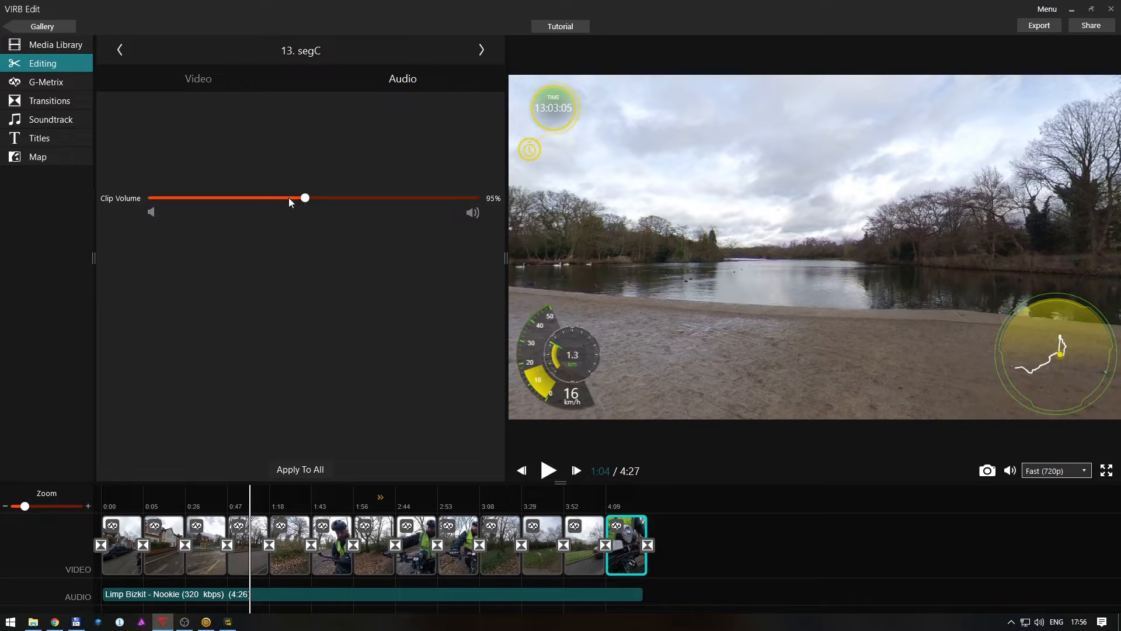
left_click_drag(304, 198, 151, 197)
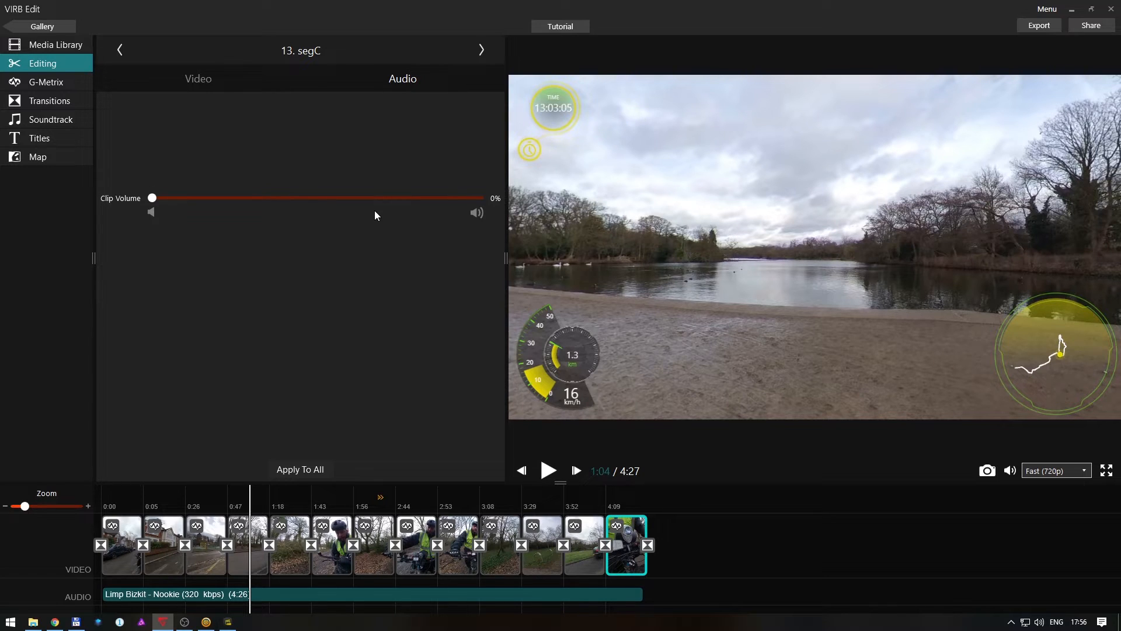
View the ride's route on the Map, then return to the G-Metrix templates.
left_click(38, 157)
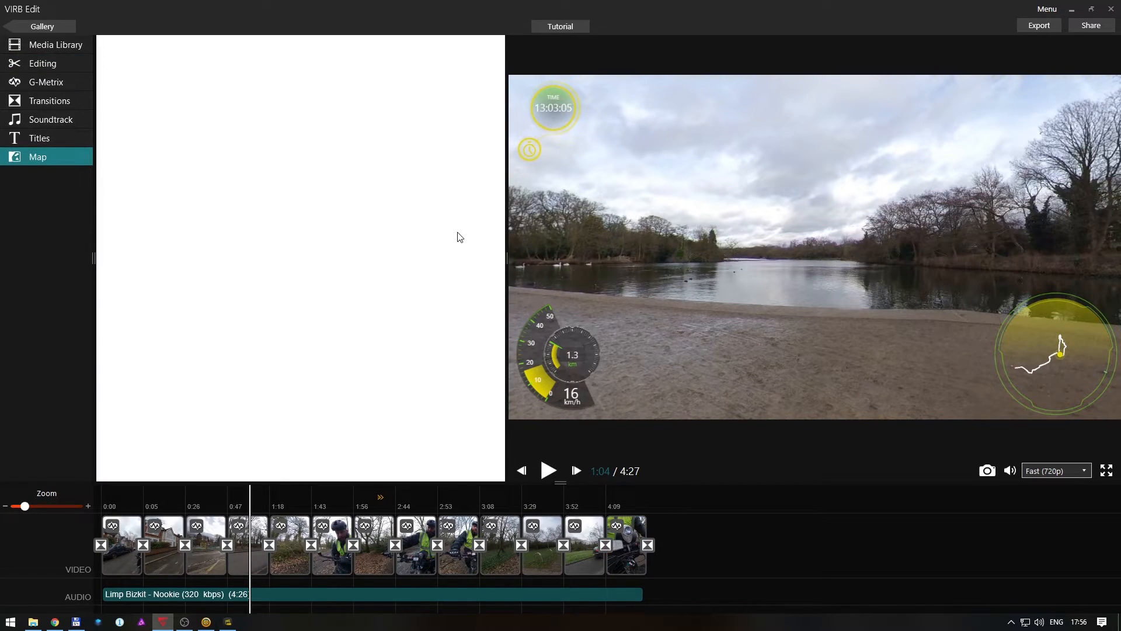
left_click(38, 157)
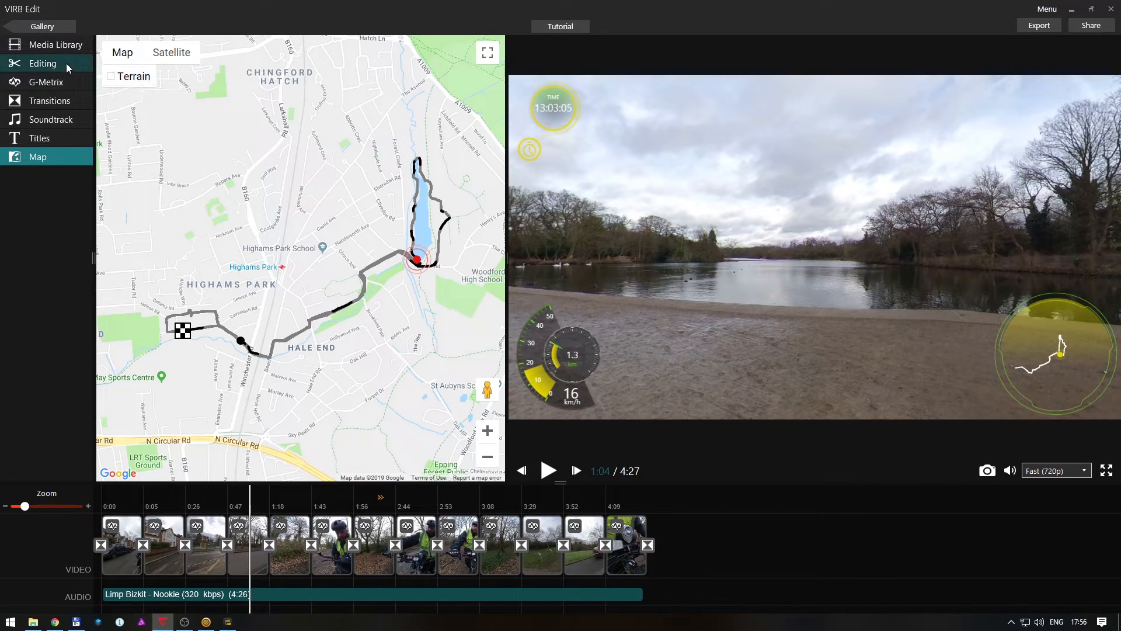
left_click(47, 81)
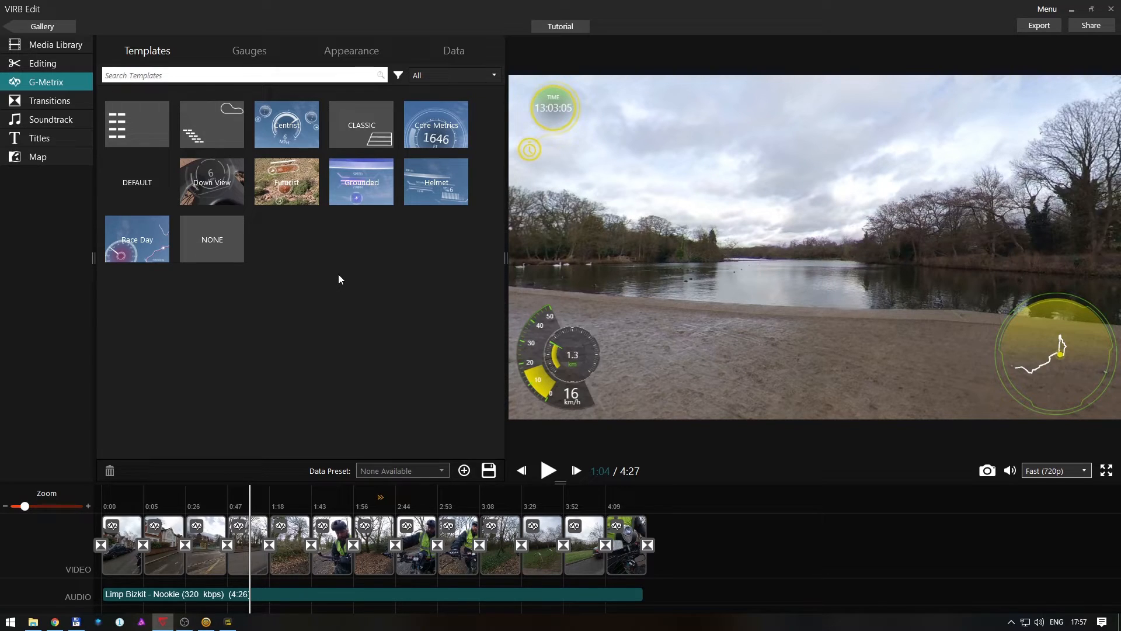
mouse_move(776, 232)
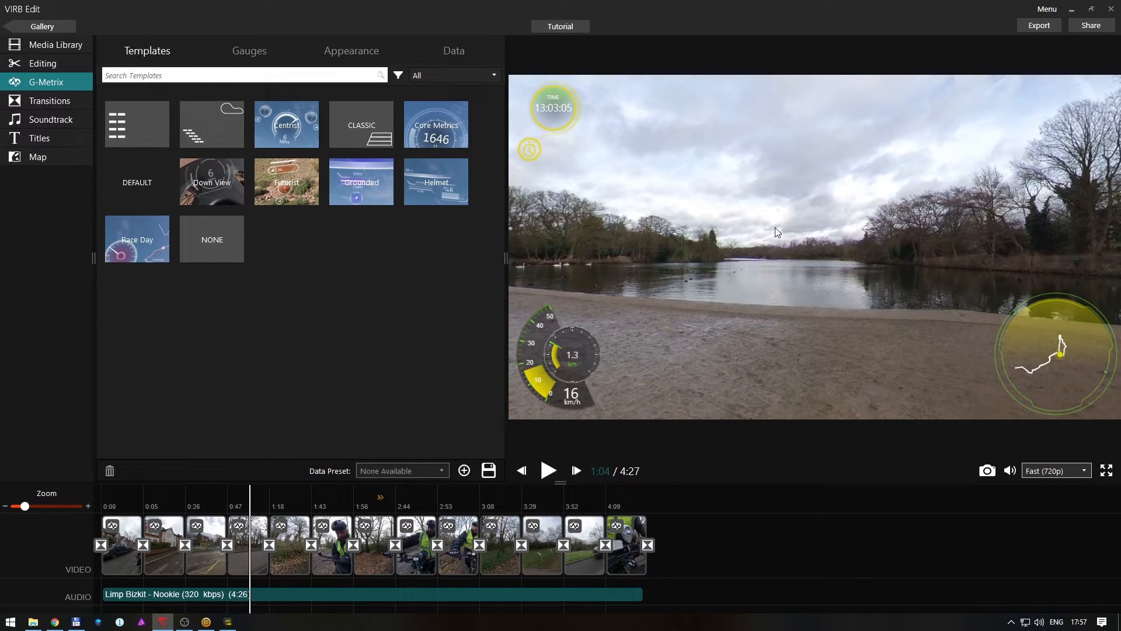
Jump near the ride's end, show the Gauges list, and open Get More Gauges.
left_click(639, 508)
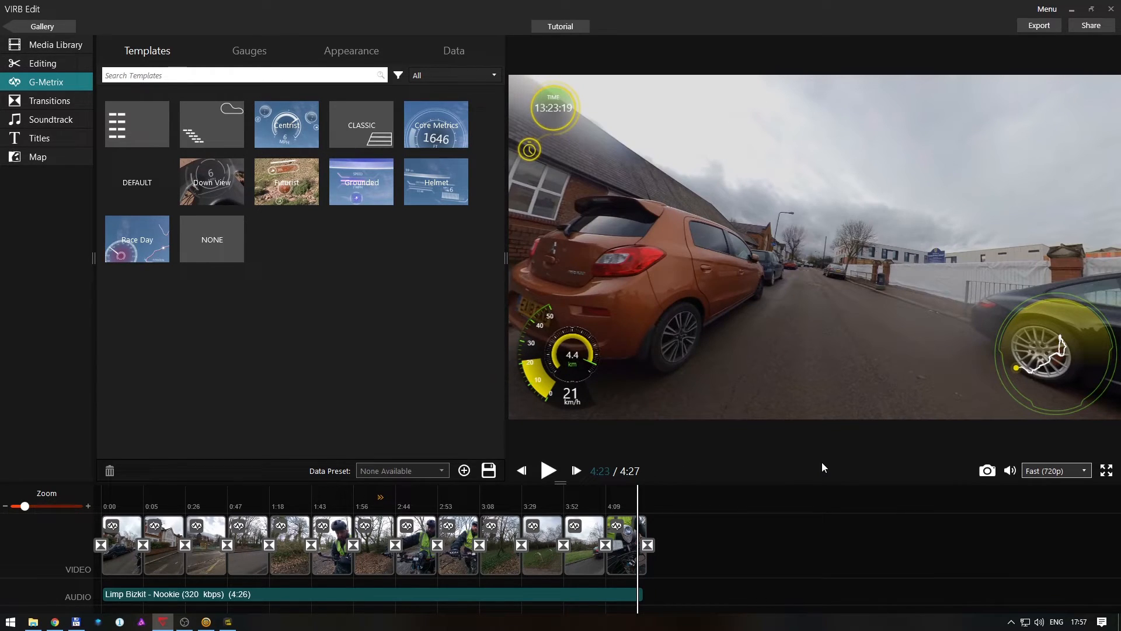
mouse_move(803, 419)
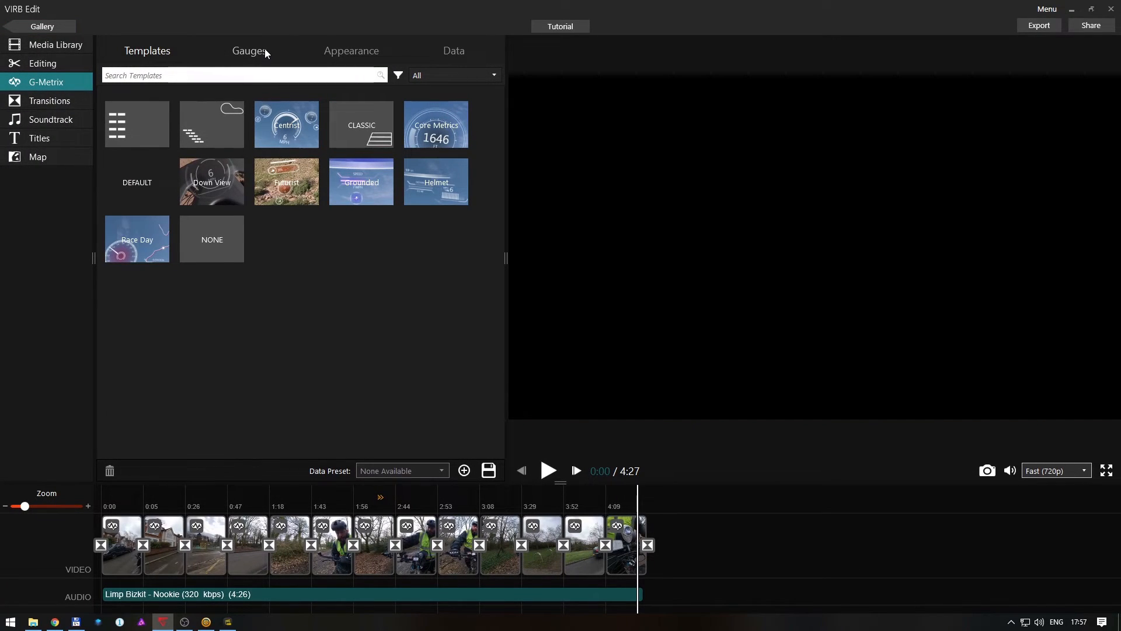
left_click(249, 51)
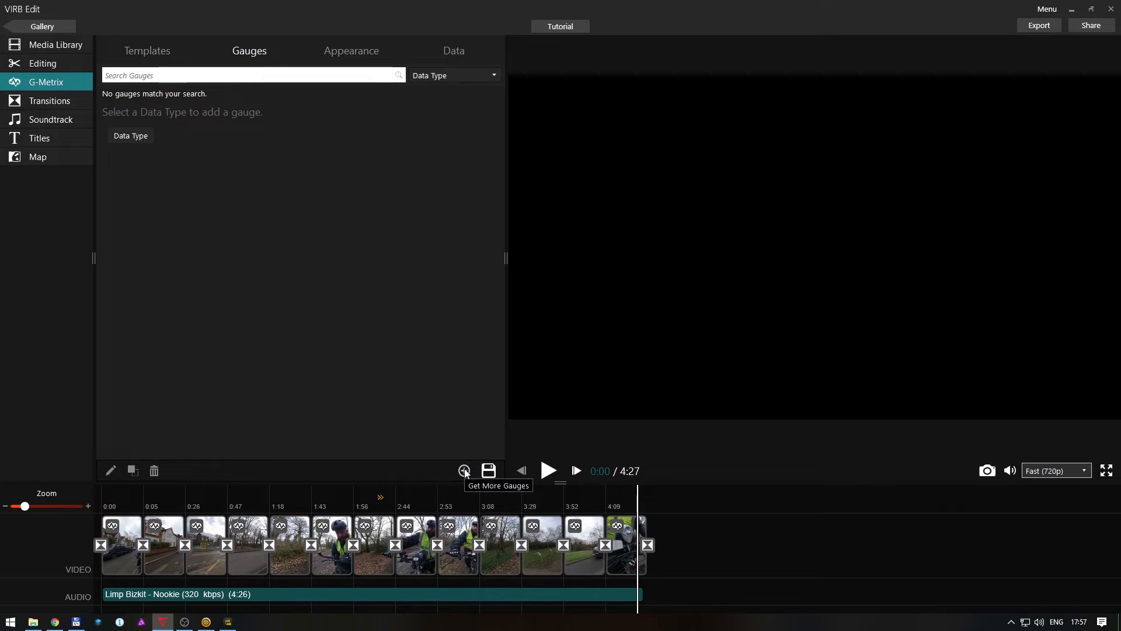
left_click(465, 471)
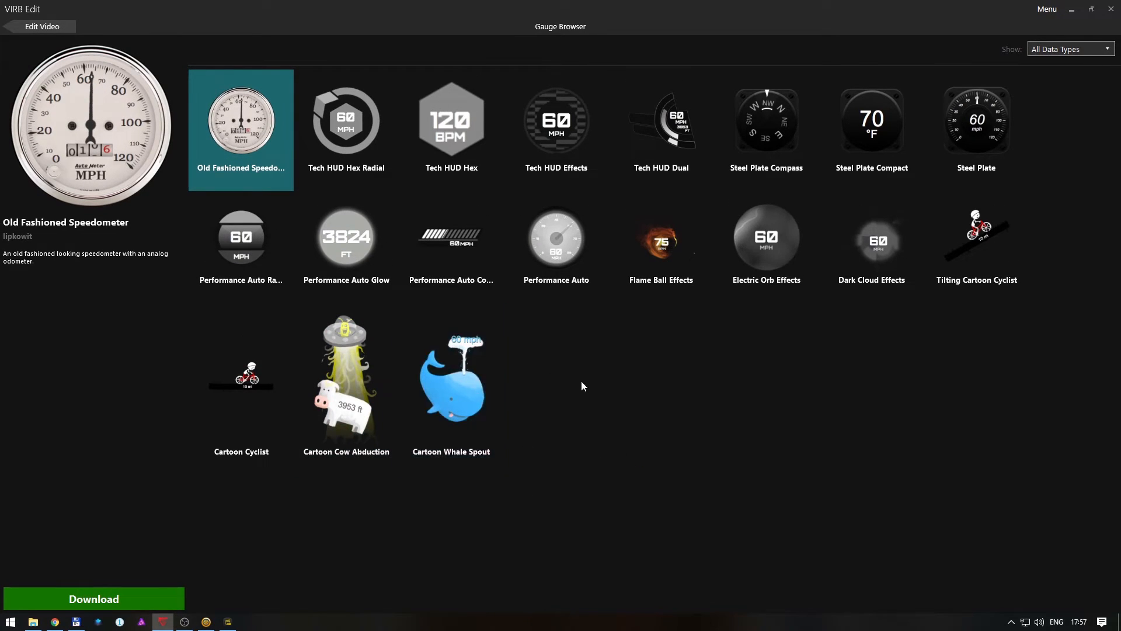
mouse_move(772, 380)
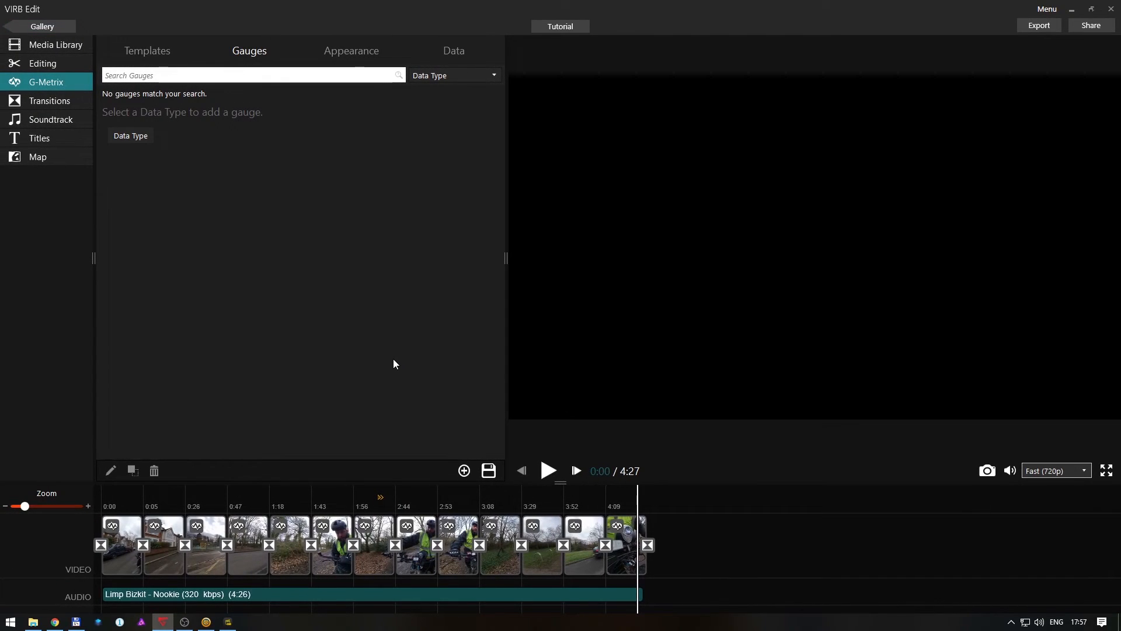
Refresh the preview and open Export Video to MP4 from the top-right Export button.
left_click(576, 470)
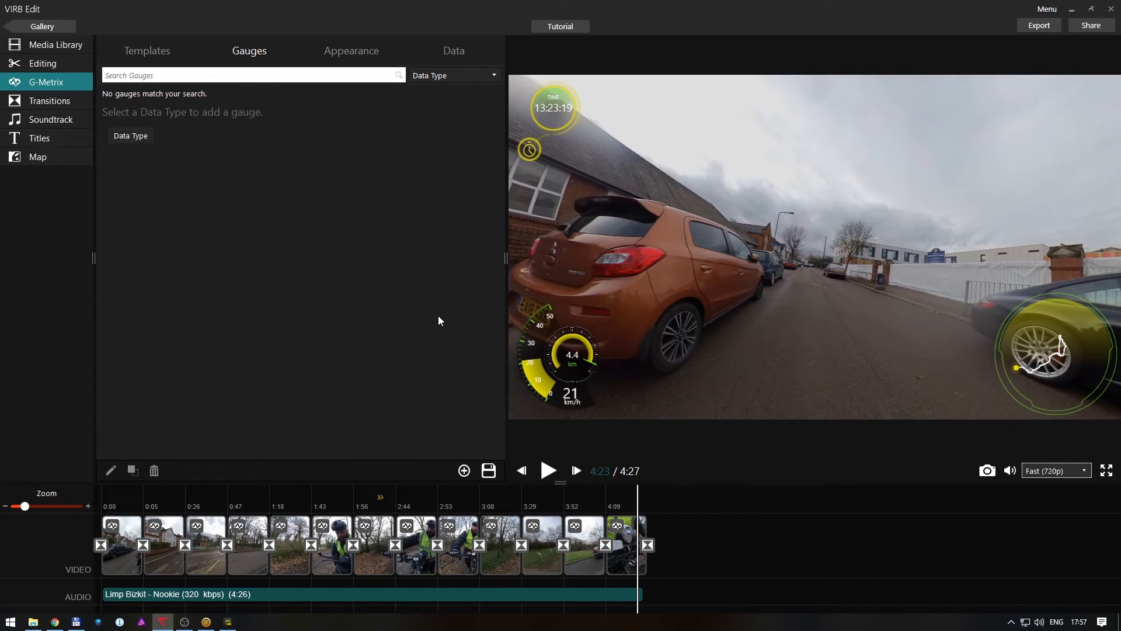
mouse_move(466, 321)
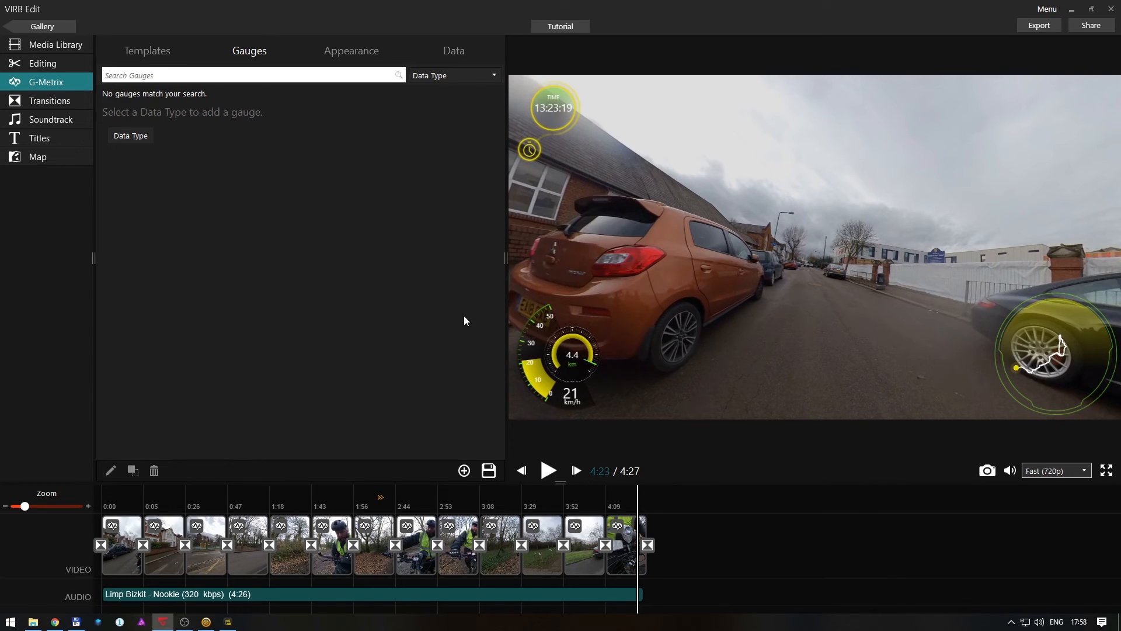
mouse_move(1003, 83)
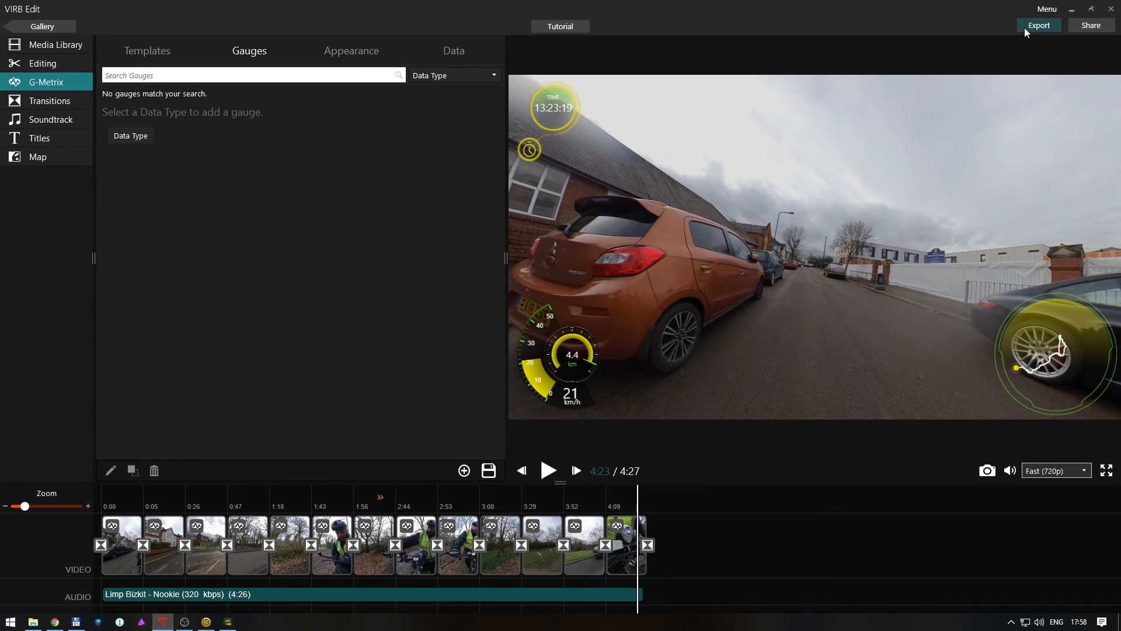
left_click(1039, 25)
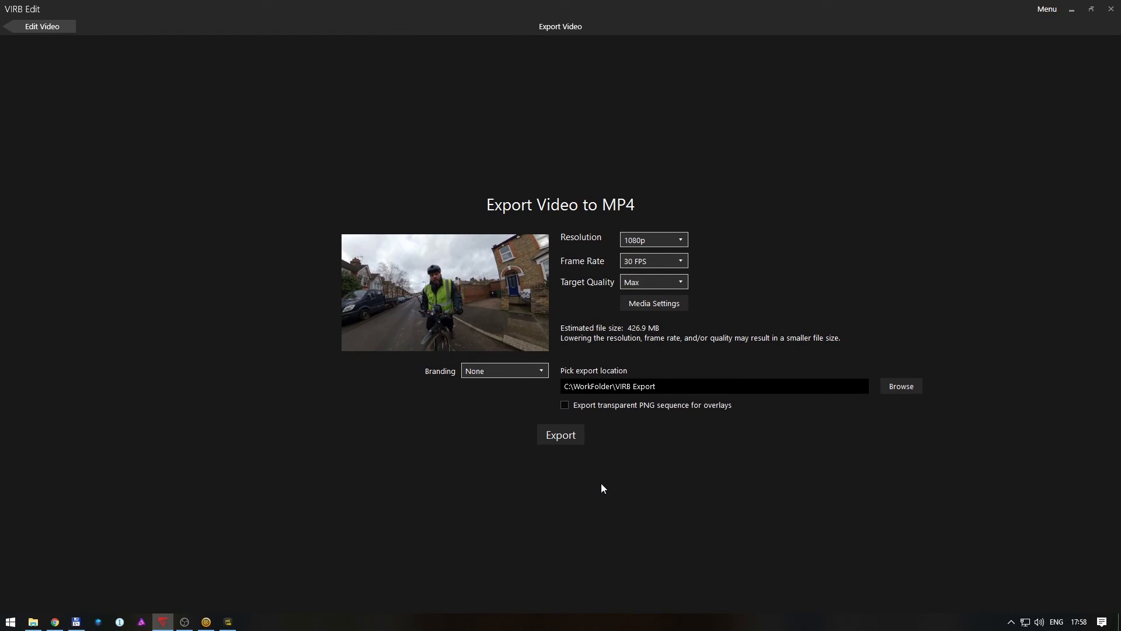